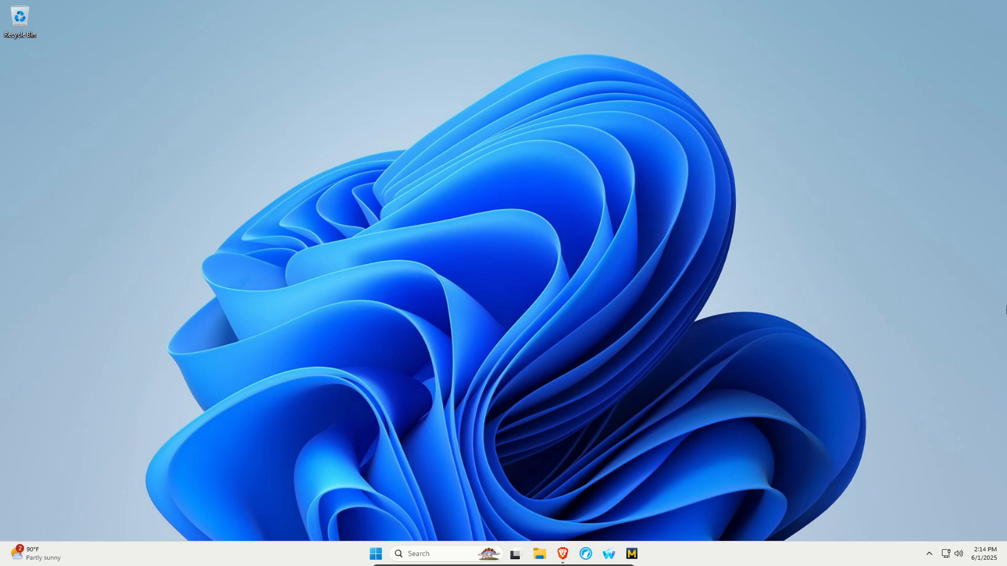
mouse_move(580, 462)
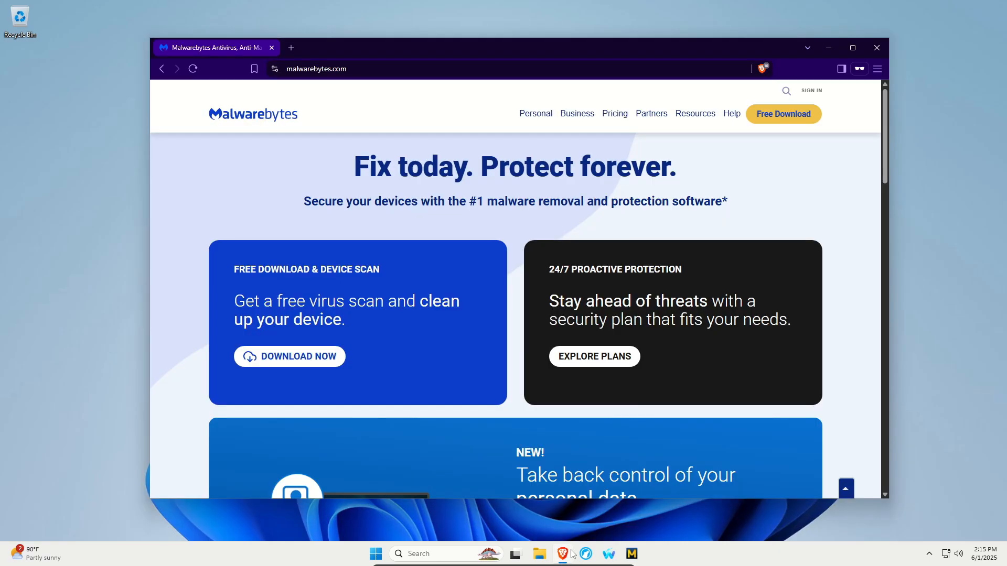
mouse_move(402, 358)
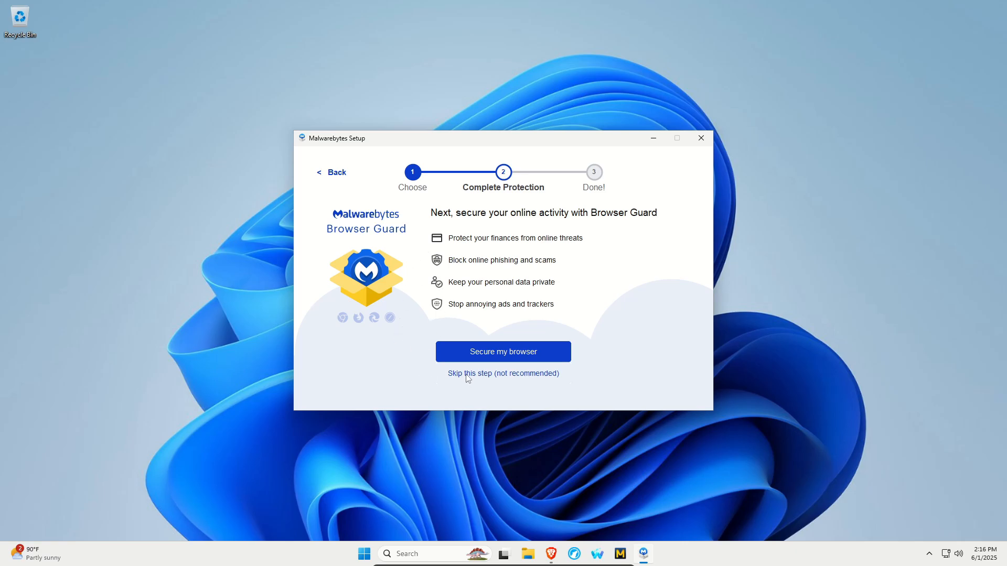
Finish Malwarebytes setup declining Browser Guard, skipping the first scan, accepting the trial without email
left_click(502, 374)
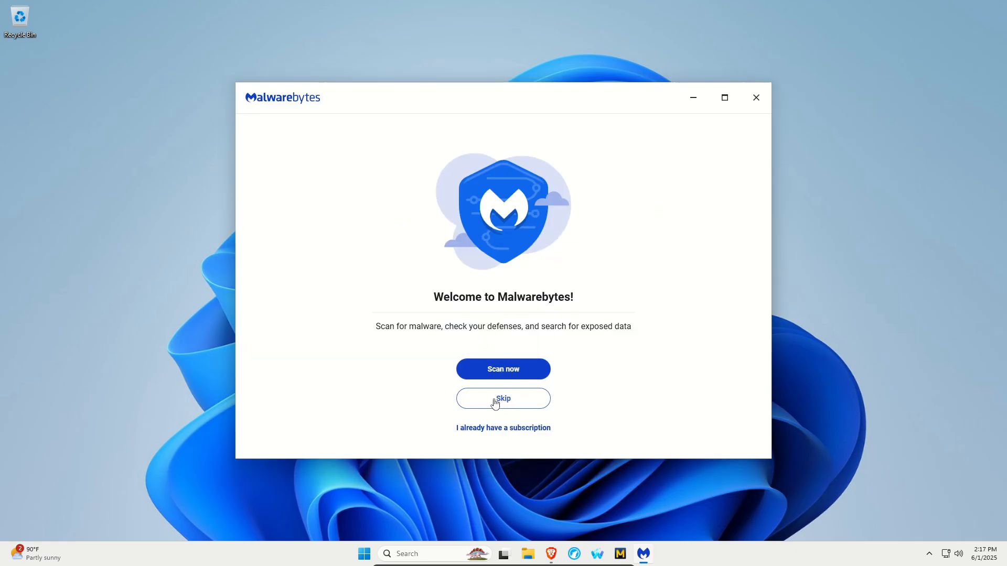
left_click(502, 398)
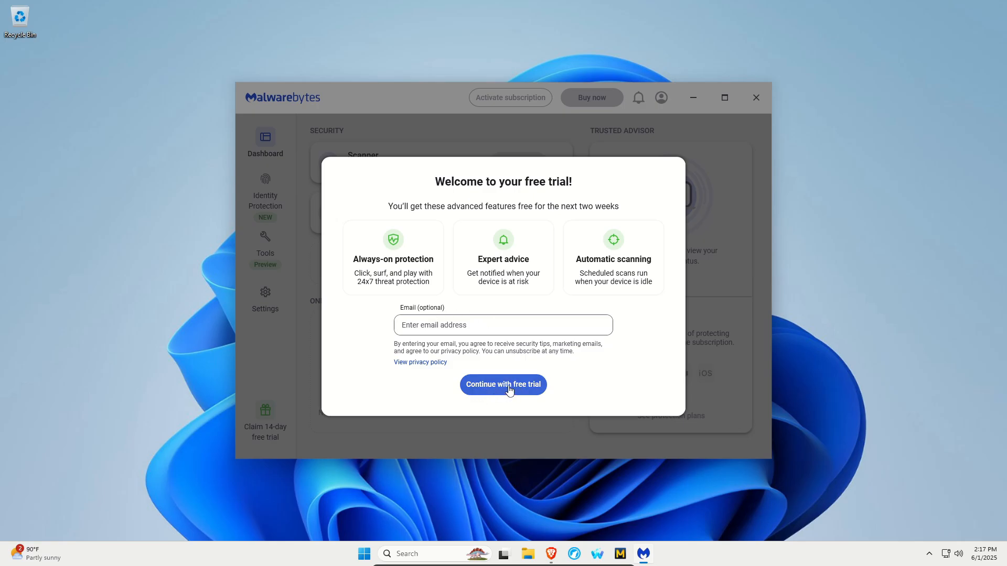
left_click(502, 385)
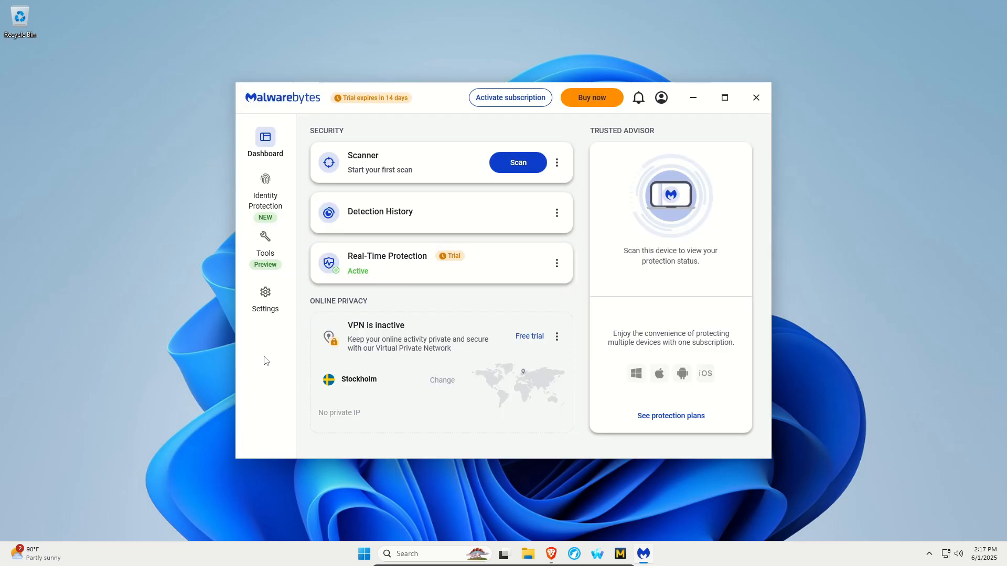
mouse_move(661, 97)
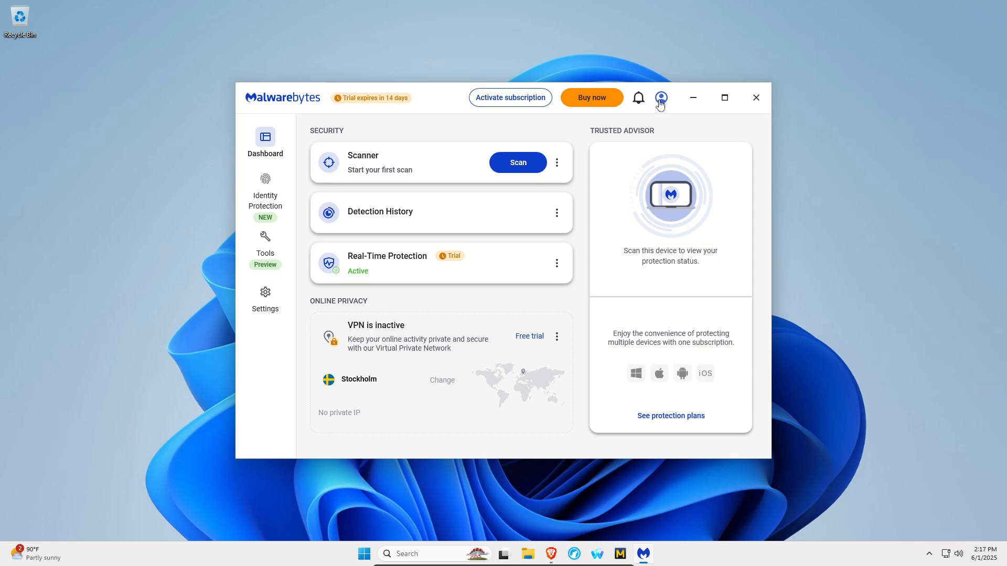
End the trial under My subscription so Malwarebytes reverts to the Free edition
left_click(661, 98)
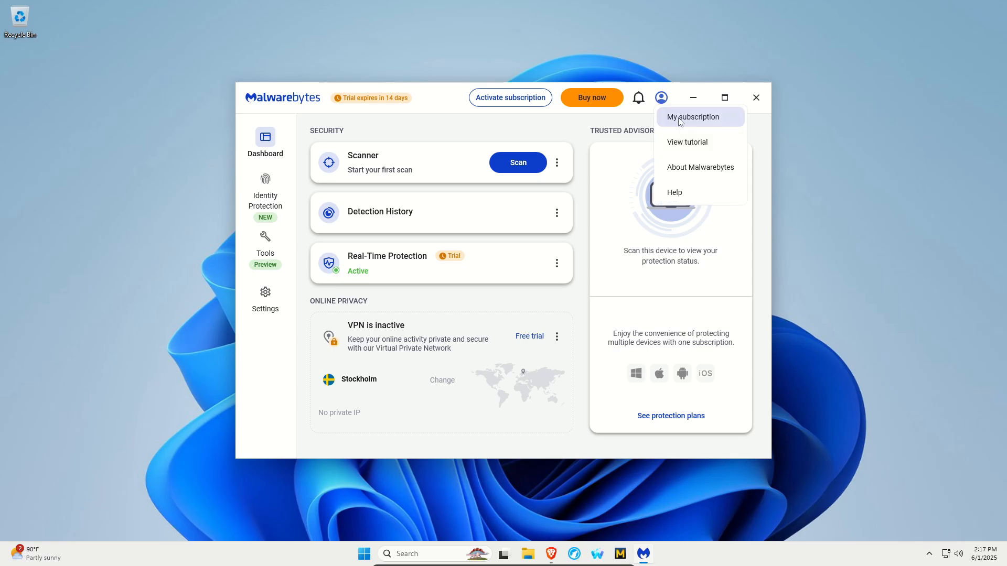
left_click(693, 117)
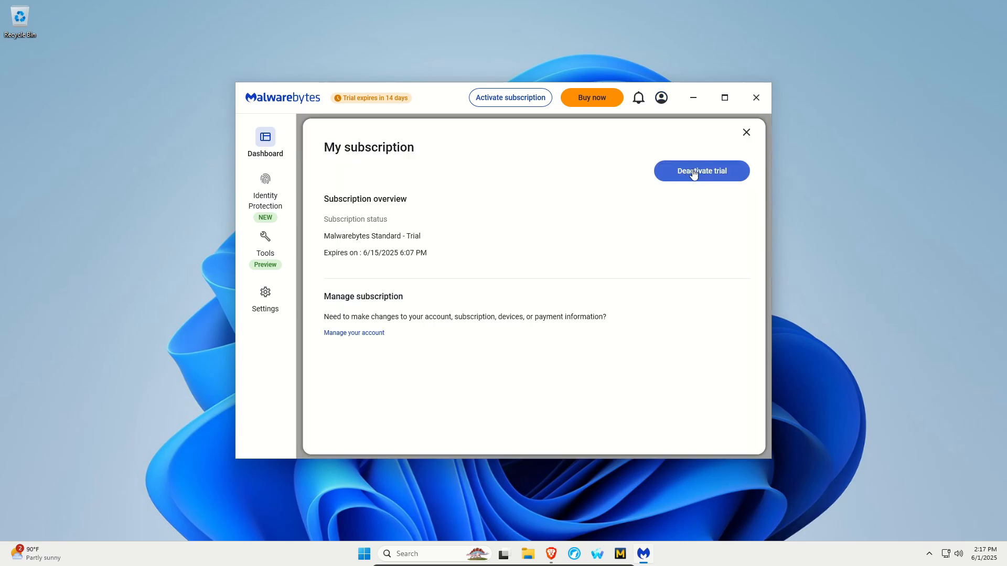
left_click(702, 171)
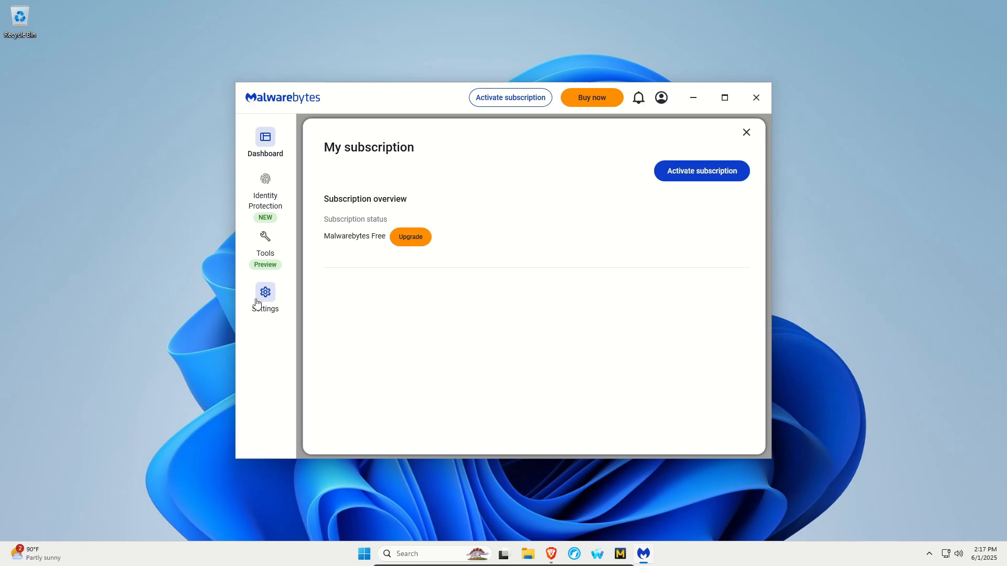
Enable Scan for rootkits in Malwarebytes Settings, then head to the Emsisoft site
left_click(265, 297)
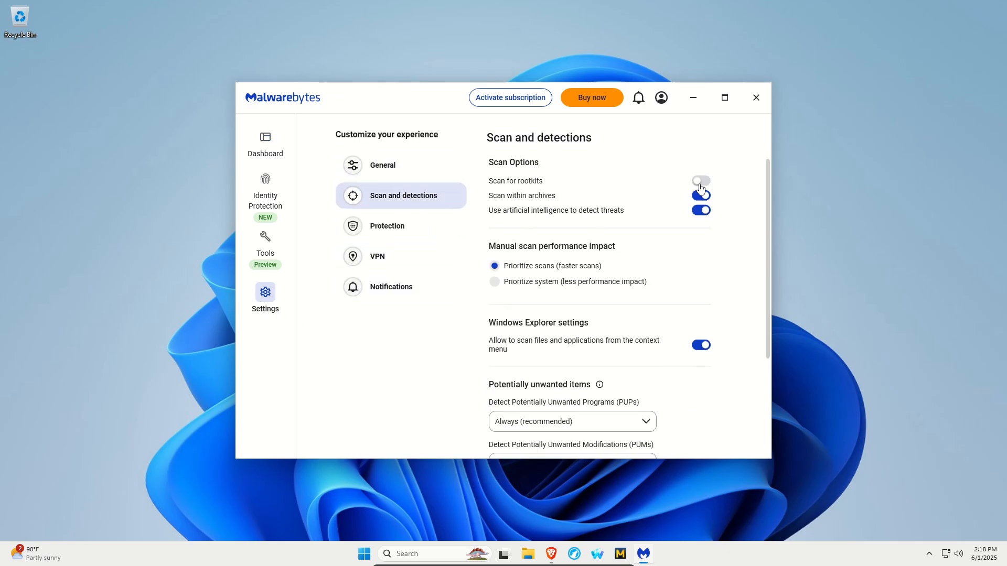
left_click(701, 180)
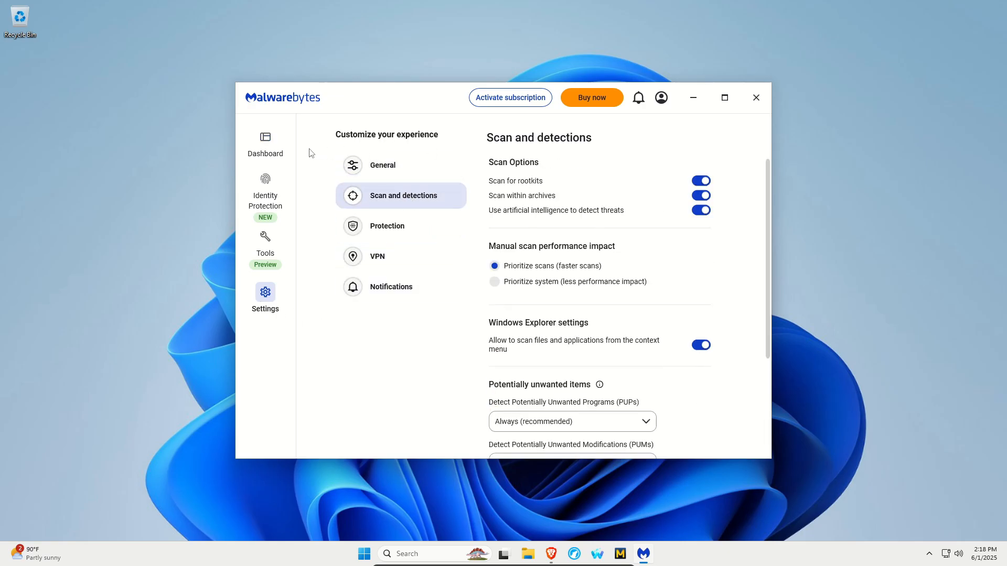
left_click(264, 142)
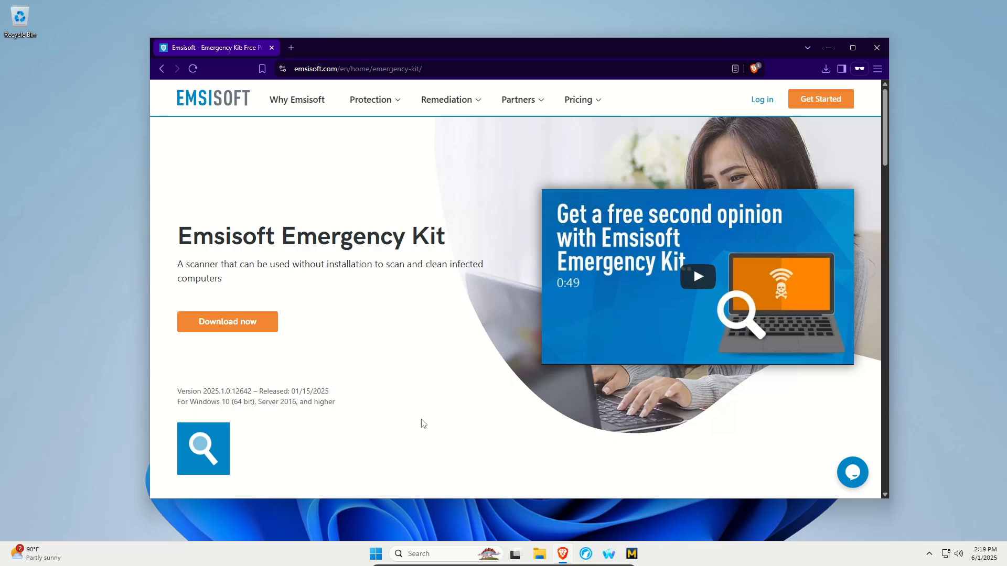
mouse_move(227, 322)
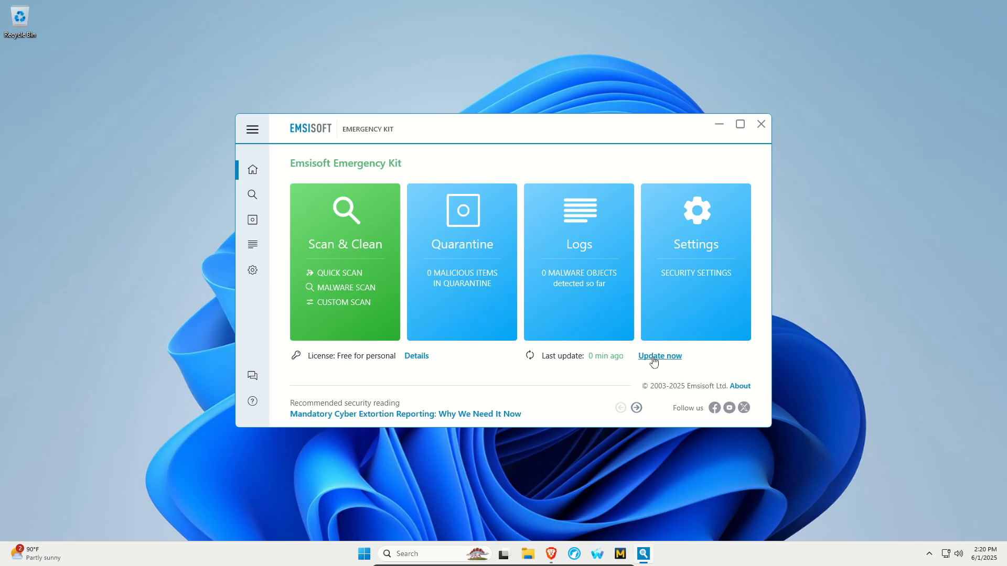
mouse_move(344, 302)
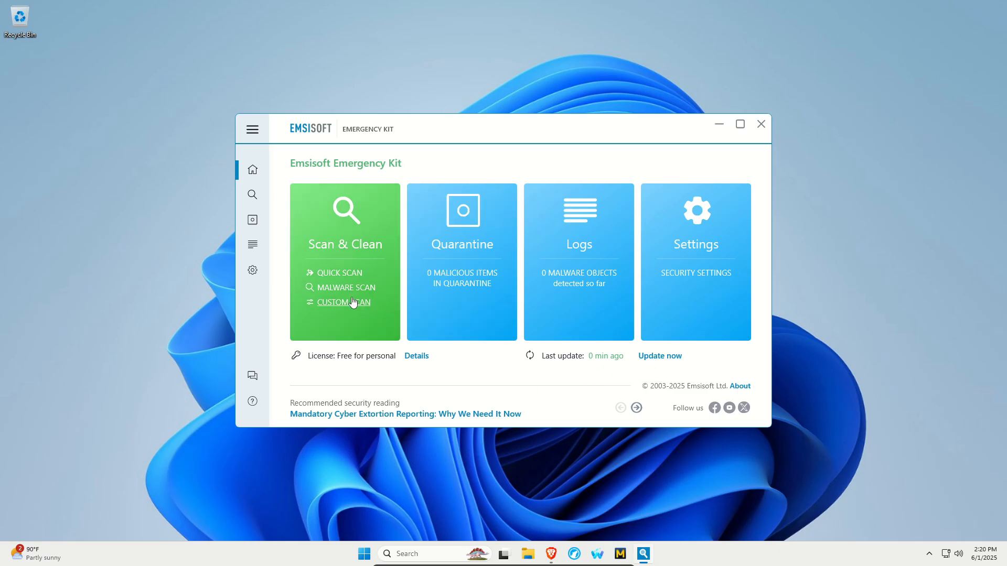
Start the Emsisoft Emergency Kit Malware Scan from Scan & Clean
left_click(345, 287)
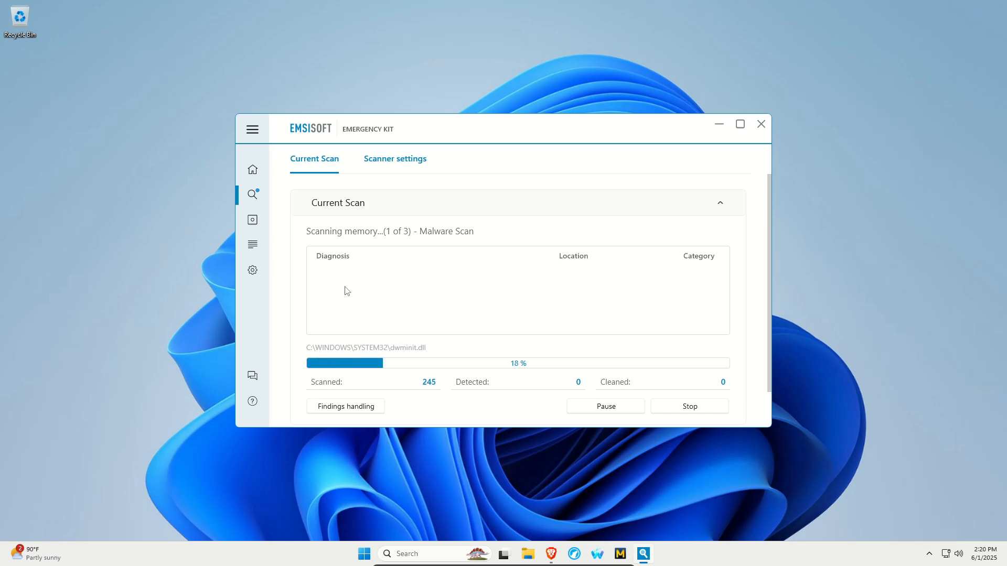
Show the hidden system-tray icons, including the Windows Security shield
left_click(761, 124)
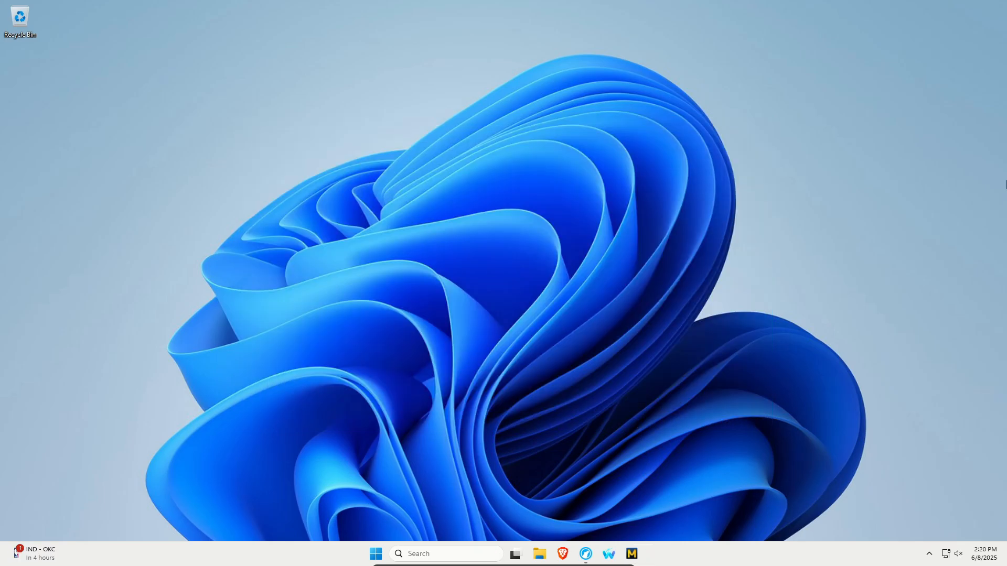
mouse_move(824, 450)
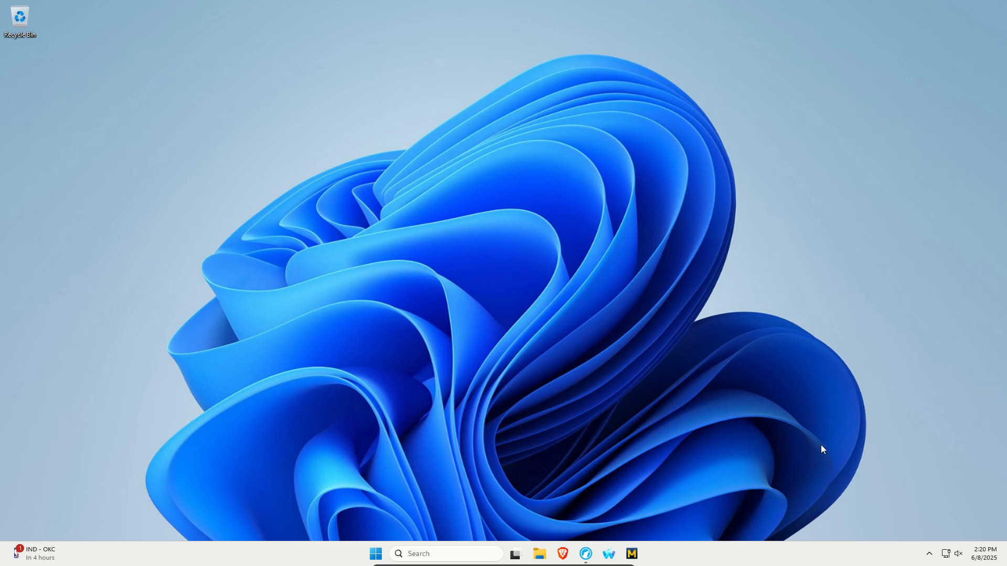
left_click(930, 554)
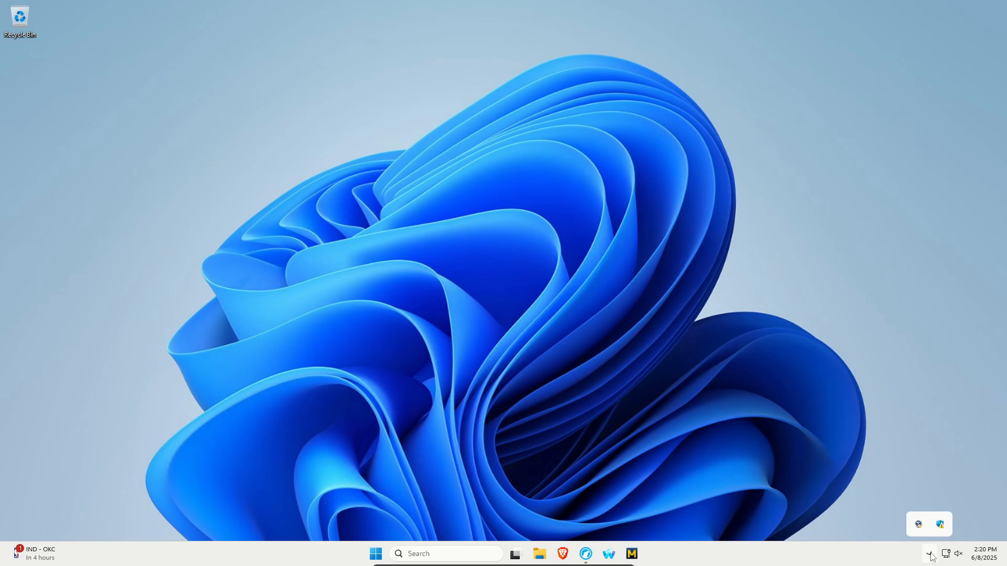
mouse_move(939, 521)
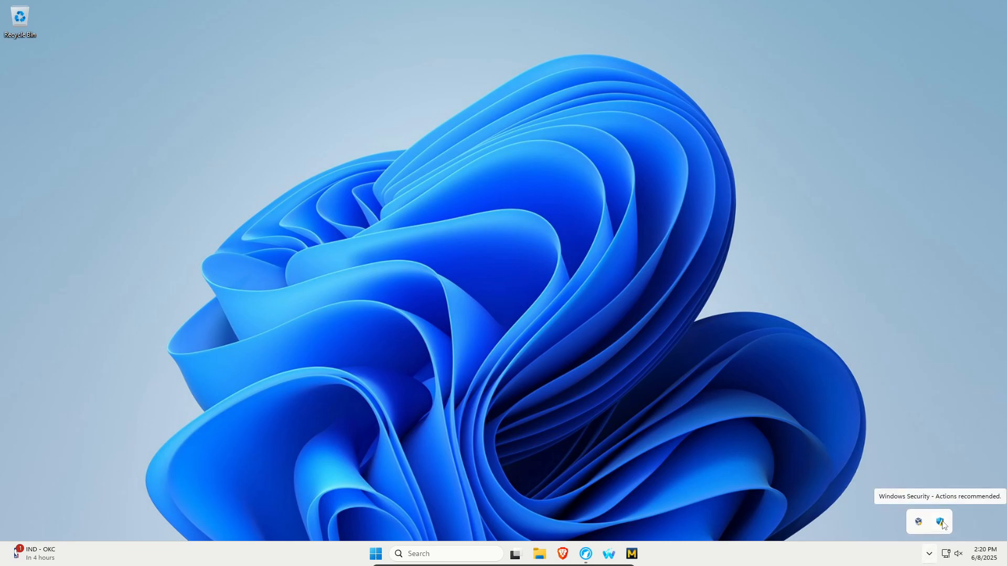
Reach Protection updates under Virus & threat protection in Windows Security
left_click(940, 521)
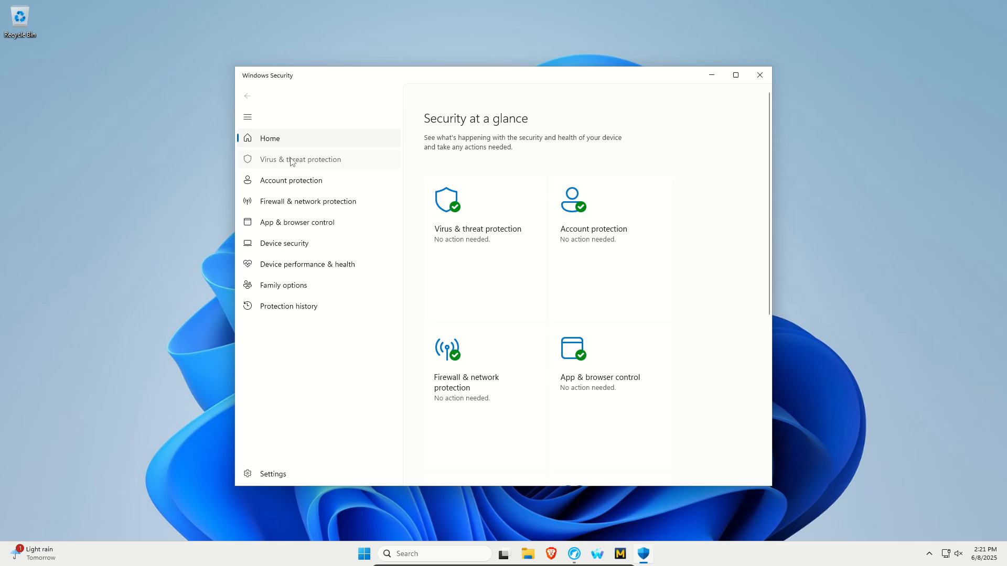
left_click(300, 160)
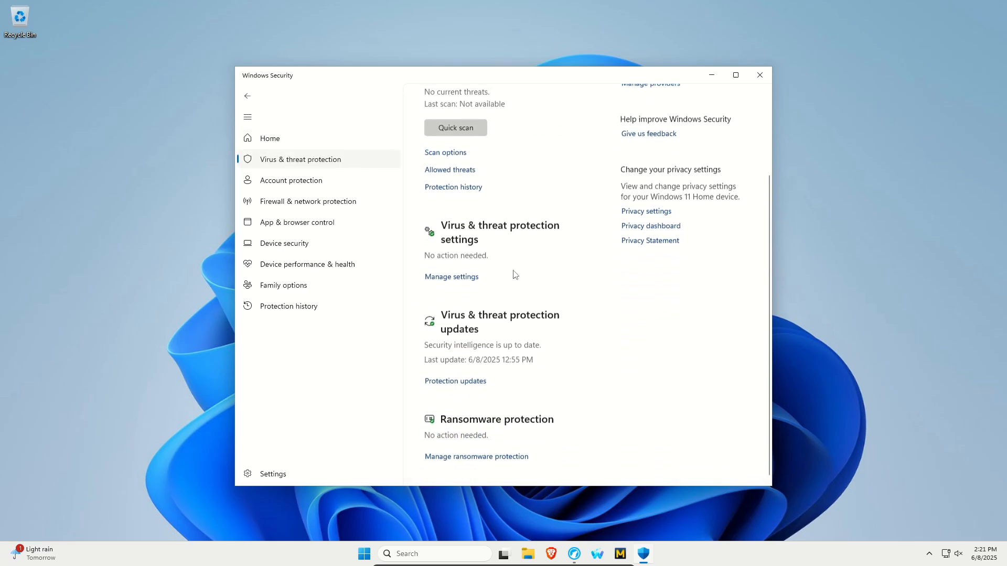
left_click(454, 381)
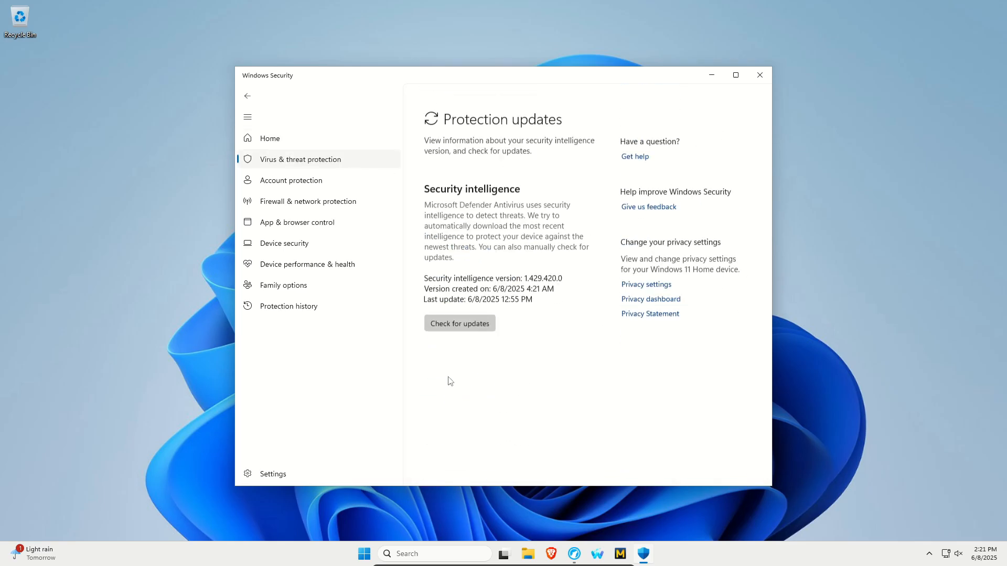
Check for security intelligence updates, confirm up to date, and return to Virus & threat protection
left_click(460, 323)
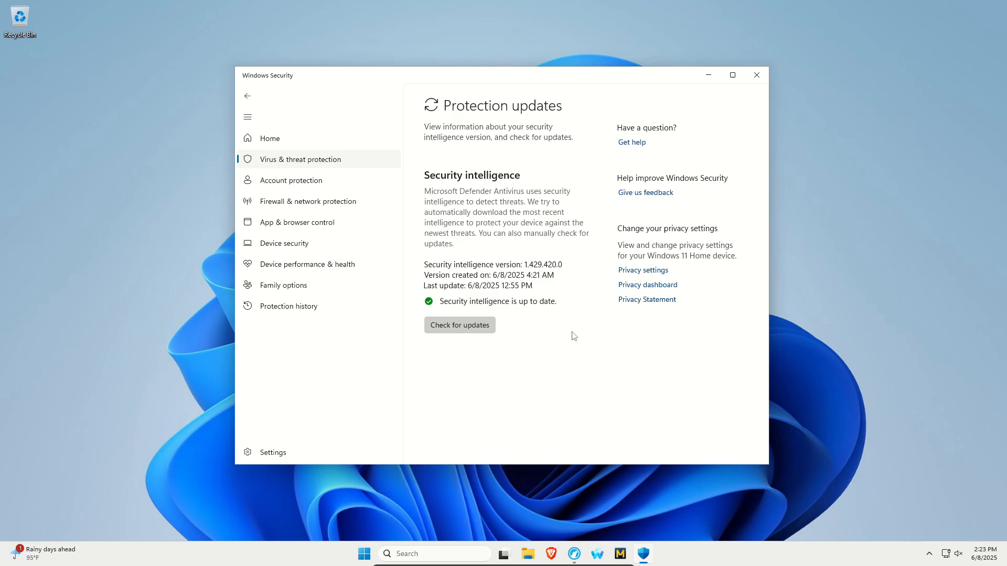
left_click(247, 96)
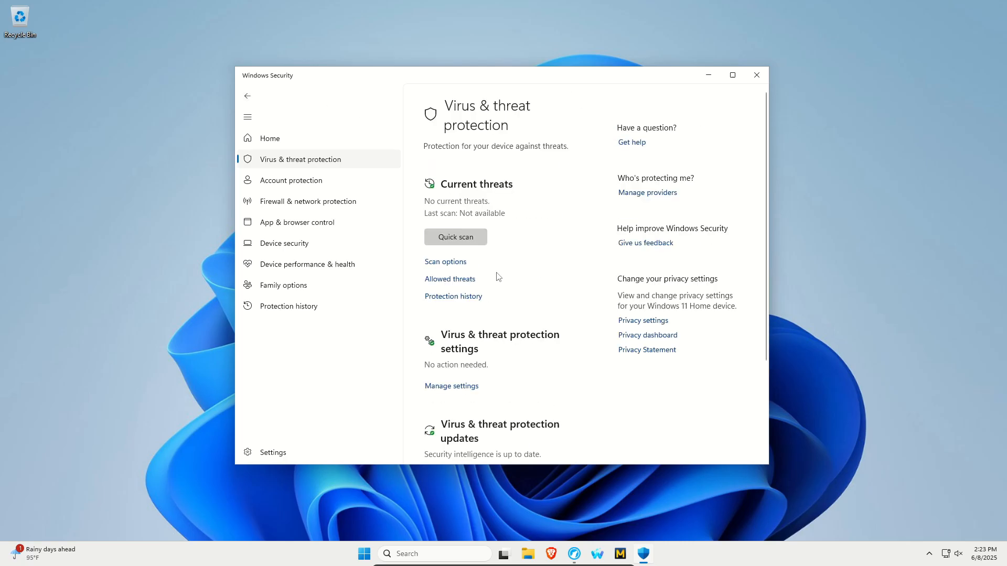
left_click(444, 261)
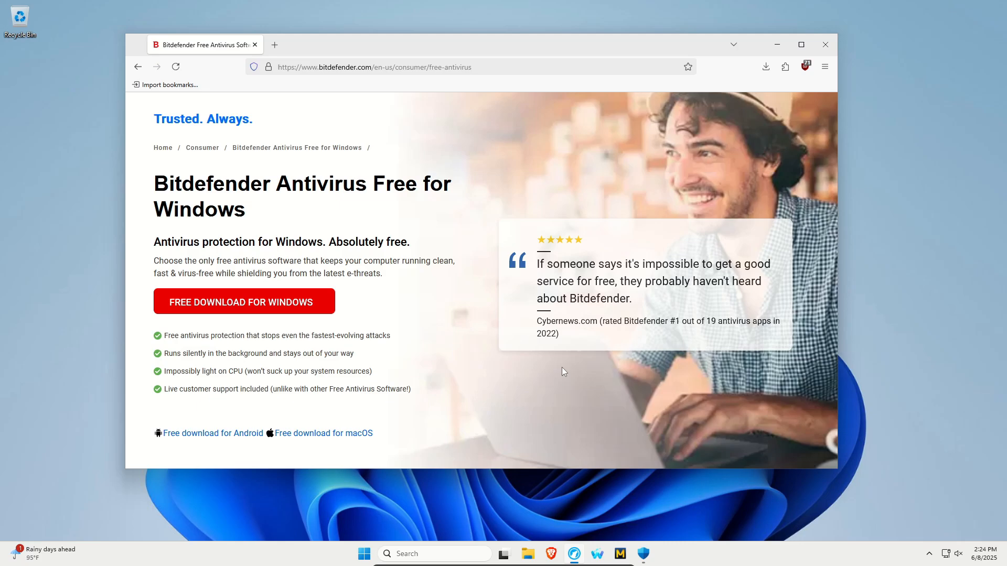
mouse_move(333, 193)
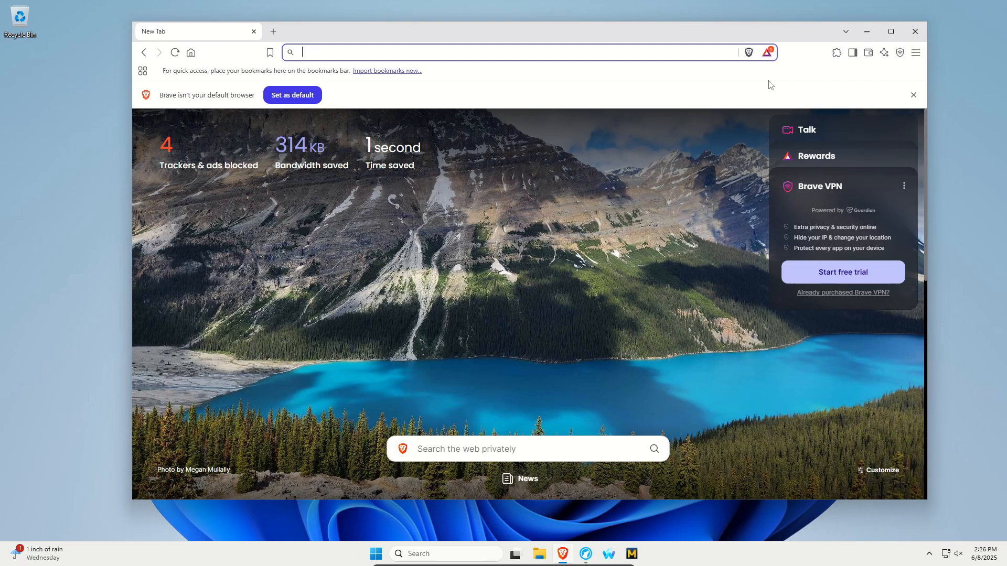
Bring up Brave's Manage Extensions page from the browser menu
left_click(914, 53)
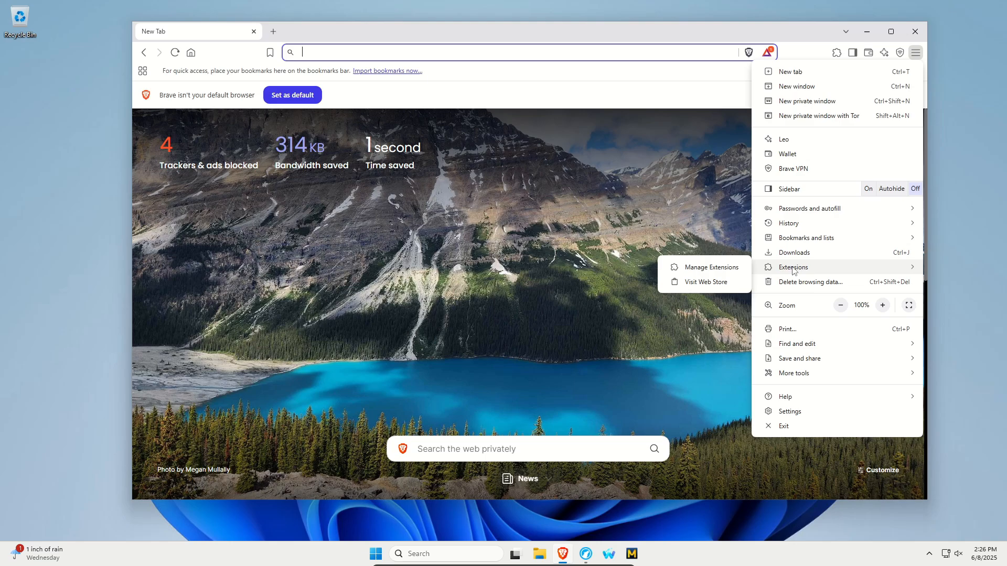
mouse_move(705, 267)
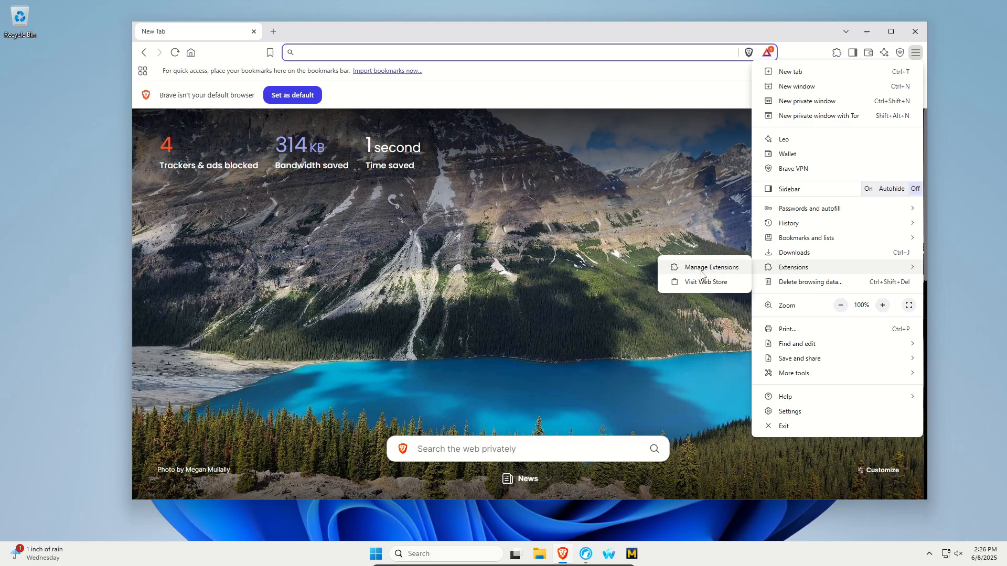
left_click(711, 267)
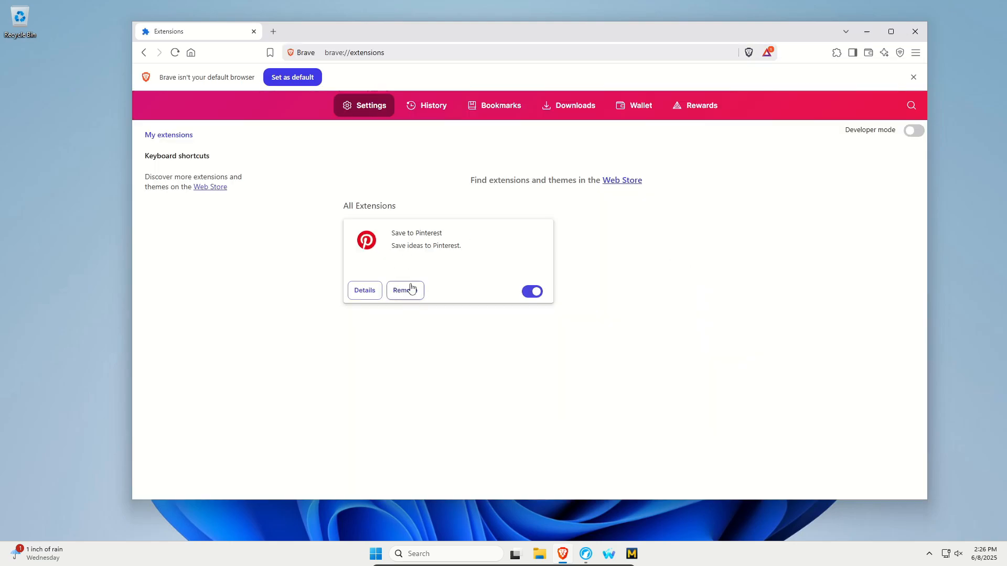
mouse_move(405, 290)
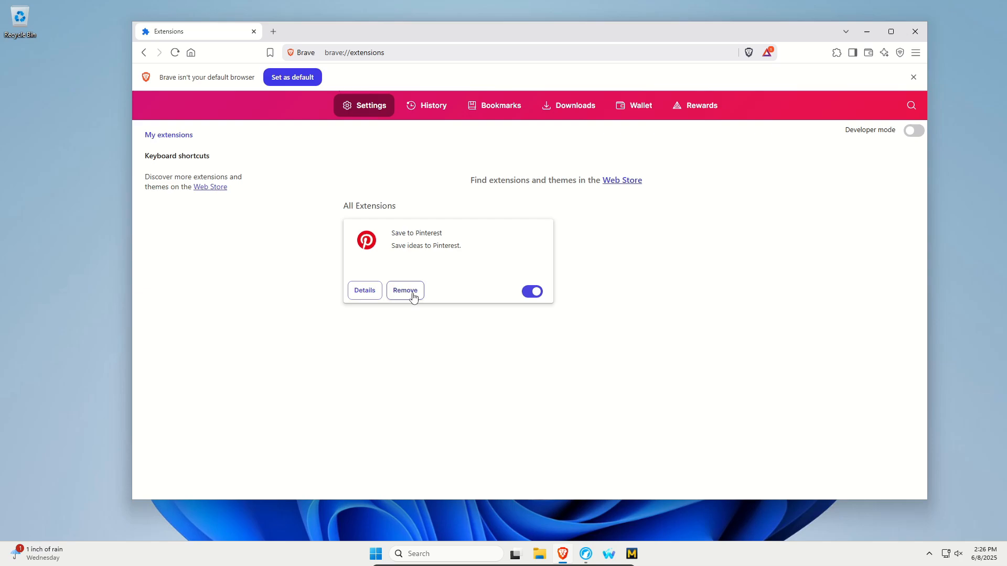
mouse_move(413, 301)
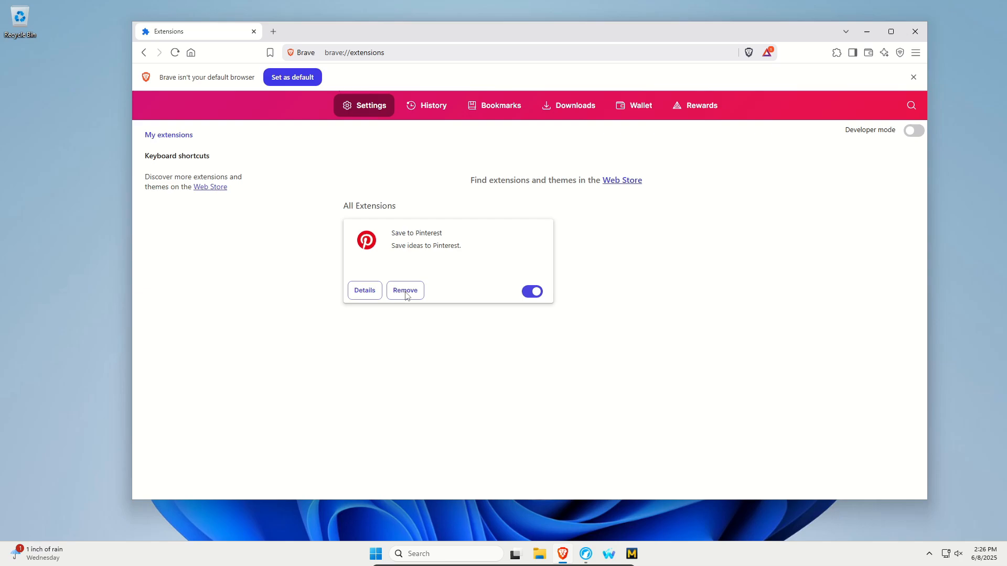
Remove the Save to Pinterest extension, confirm, close Brave, and search Start for 'settings'
left_click(405, 290)
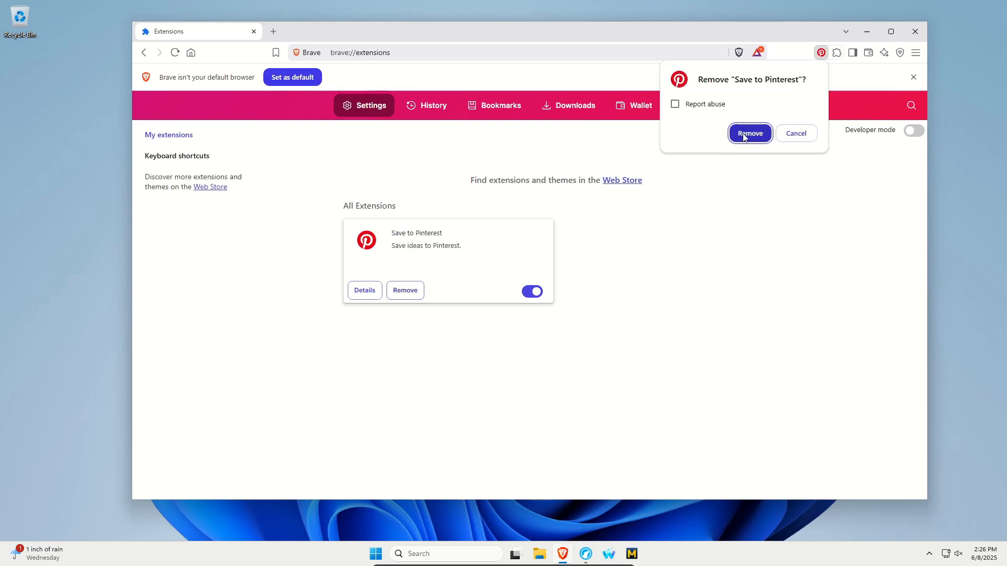
left_click(749, 133)
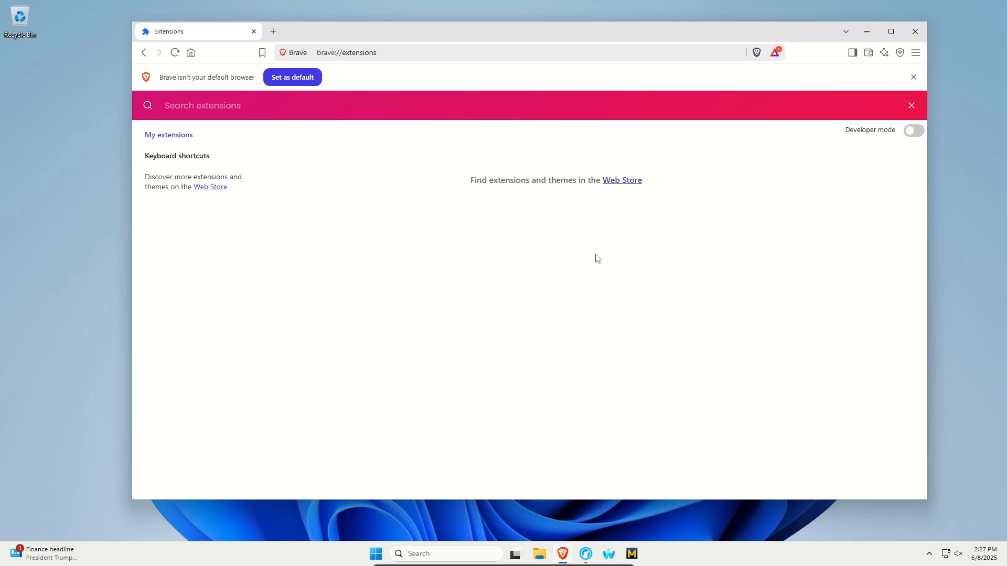
left_click(915, 31)
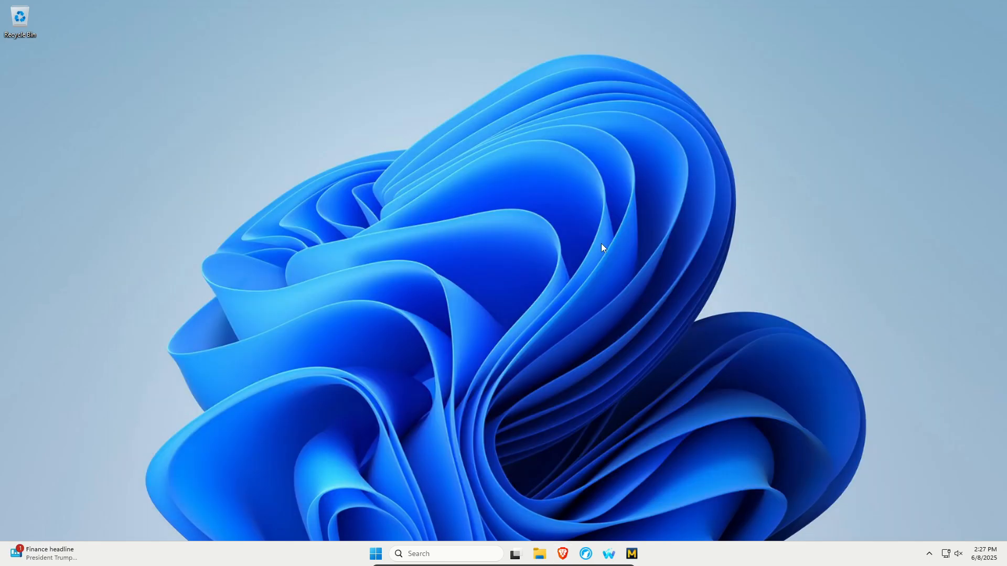
mouse_move(388, 553)
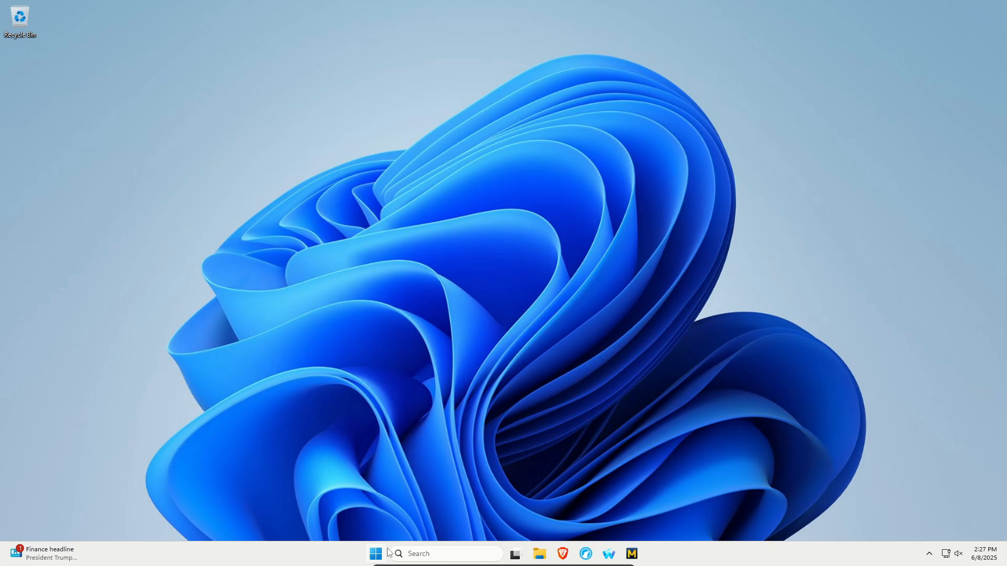
type("settings")
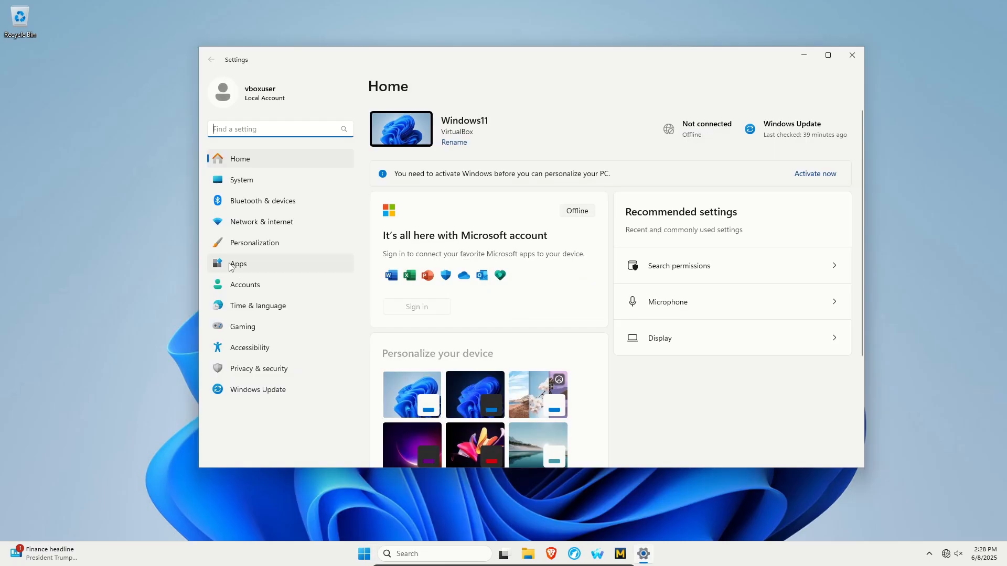
Show Installed apps and bring up the actions menu for Media Player
left_click(238, 263)
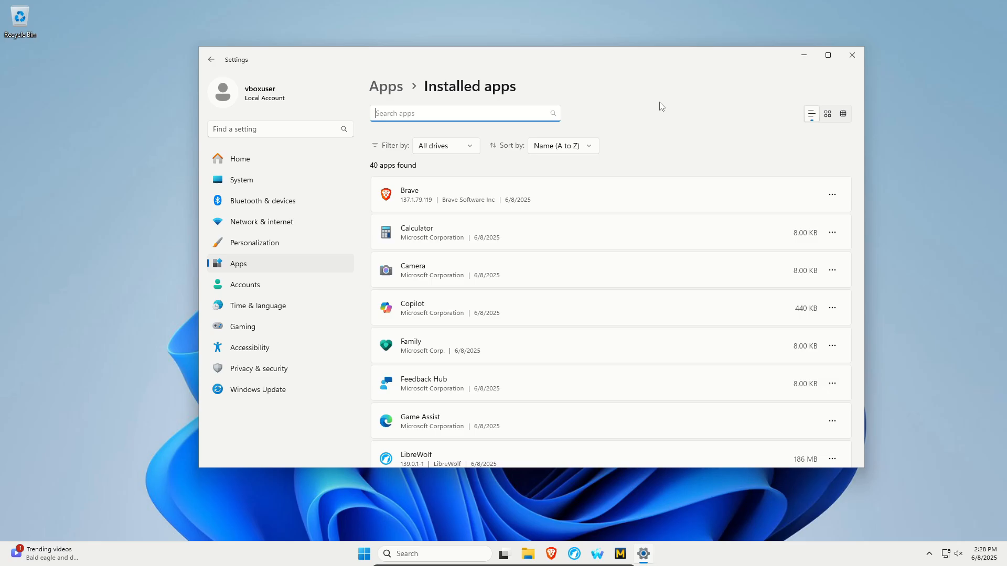
scroll("down", 3)
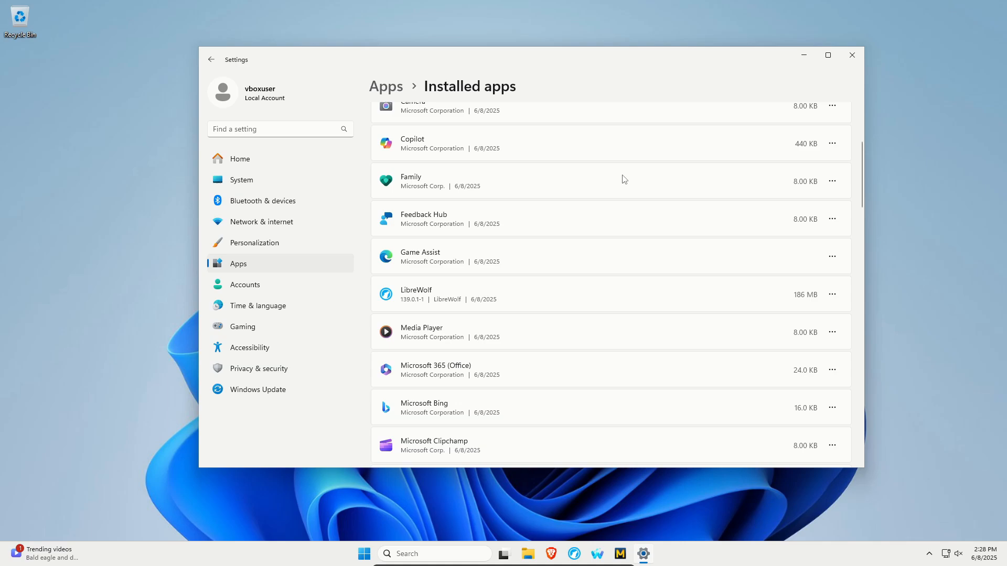
mouse_move(725, 338)
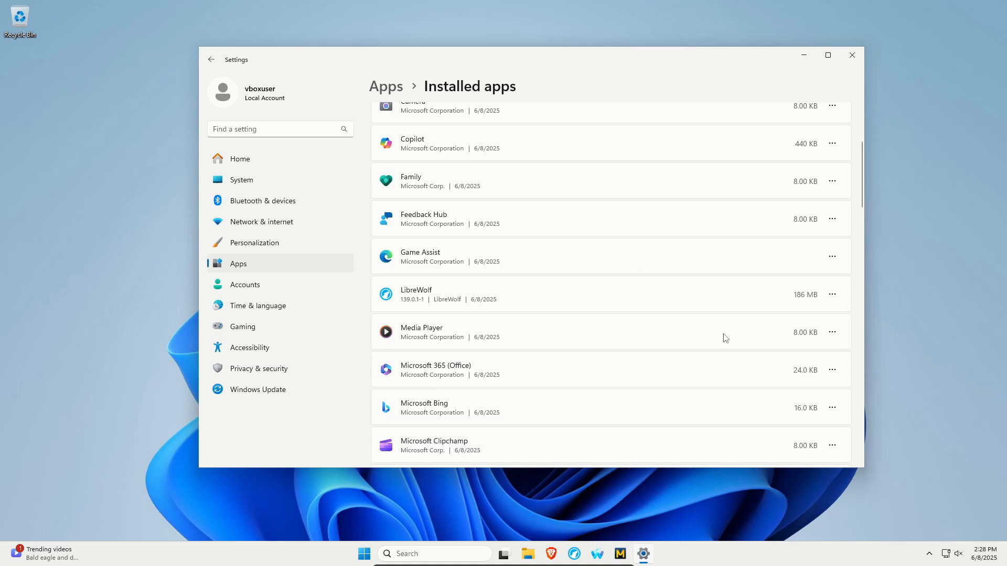
mouse_move(832, 333)
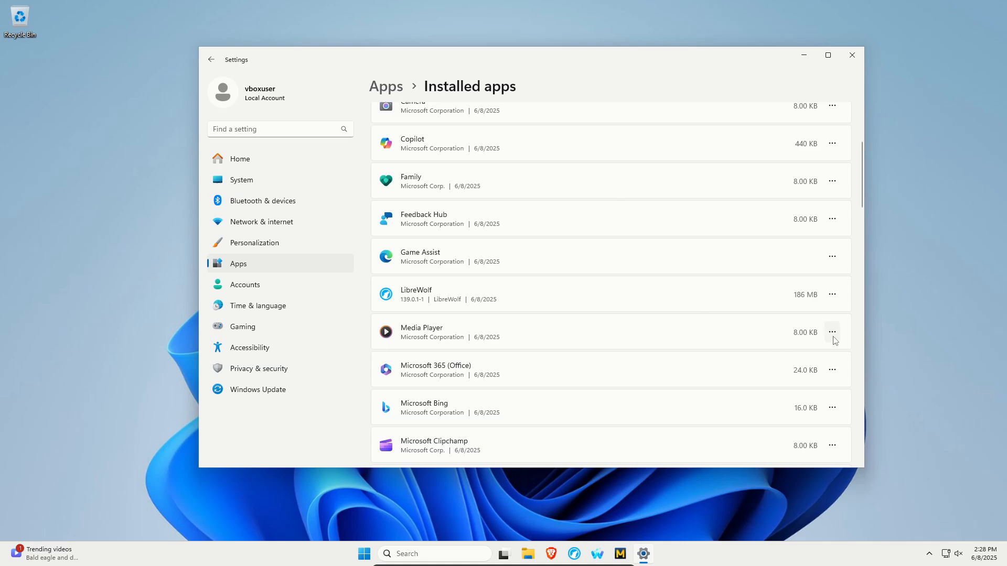
left_click(831, 333)
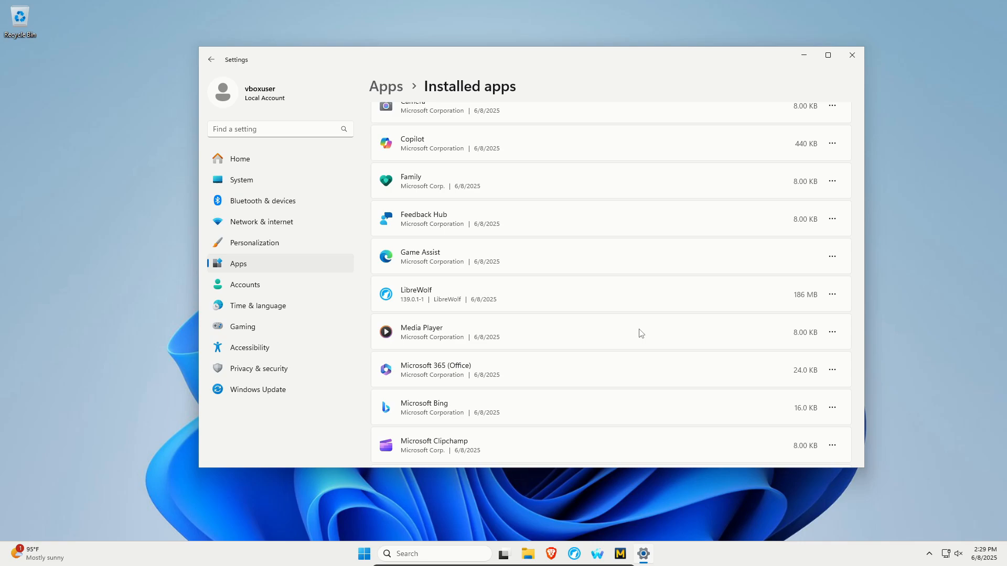
Scroll further and bring up the actions menu for the Malwarebytes entry
scroll("down", 3)
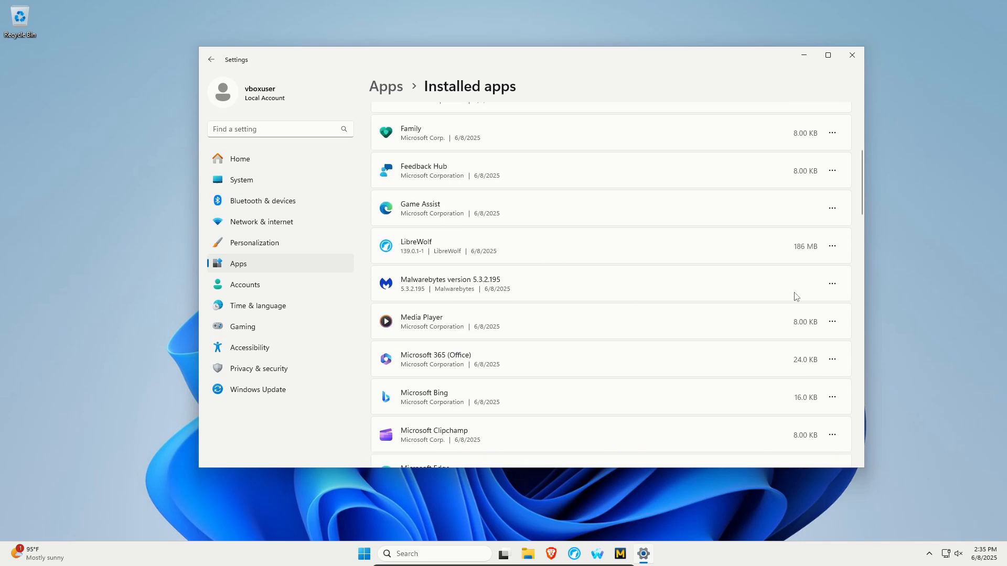
left_click(831, 283)
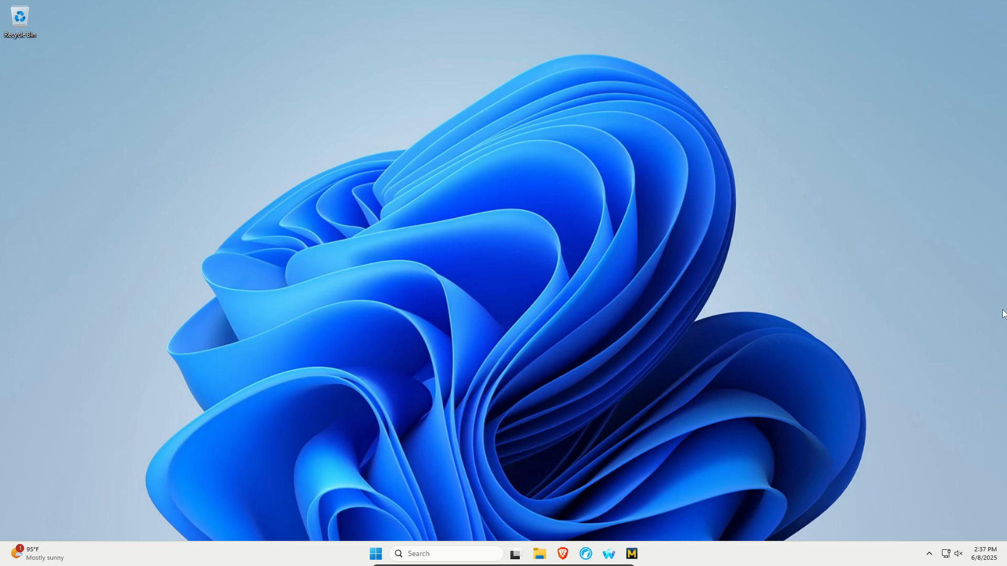
mouse_move(410, 445)
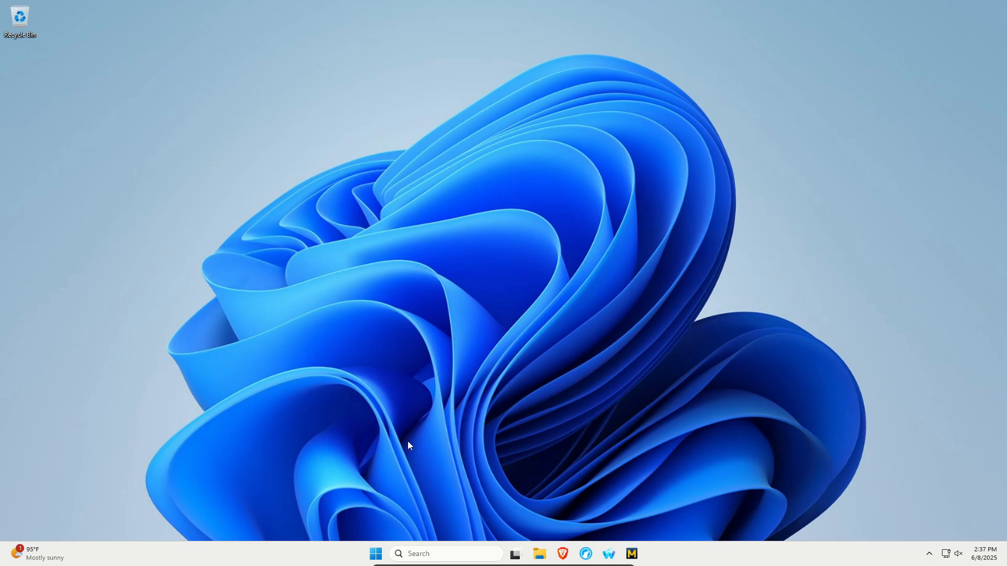
Search 'reset this PC' and start Reset PC to show the keep-files or remove-everything choice
type("reset this PC")
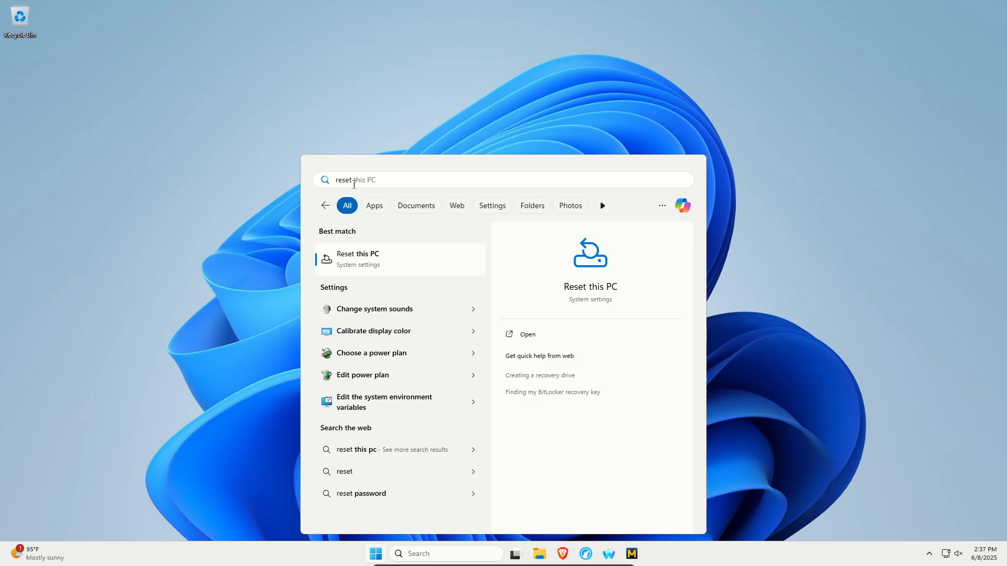
mouse_move(342, 269)
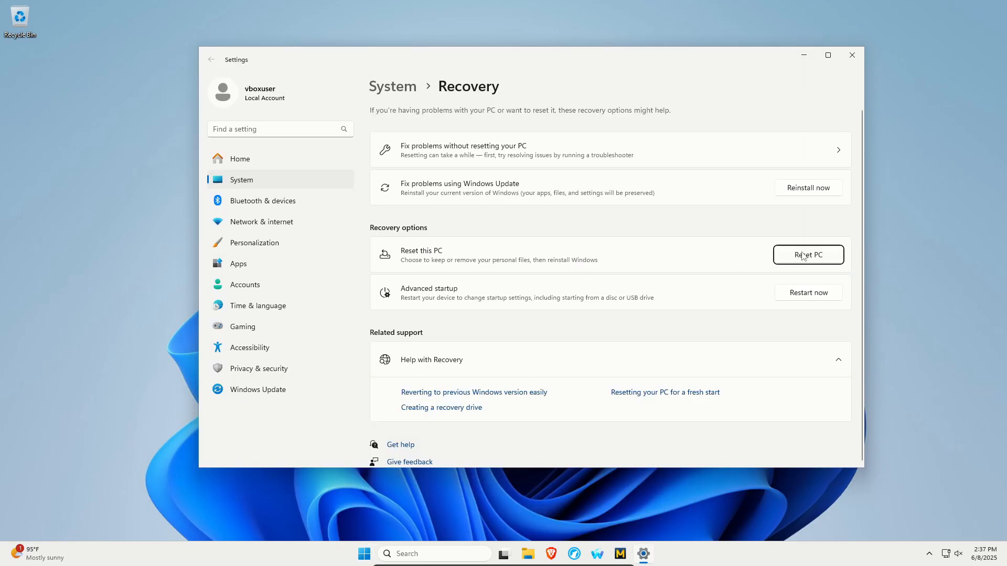
left_click(808, 254)
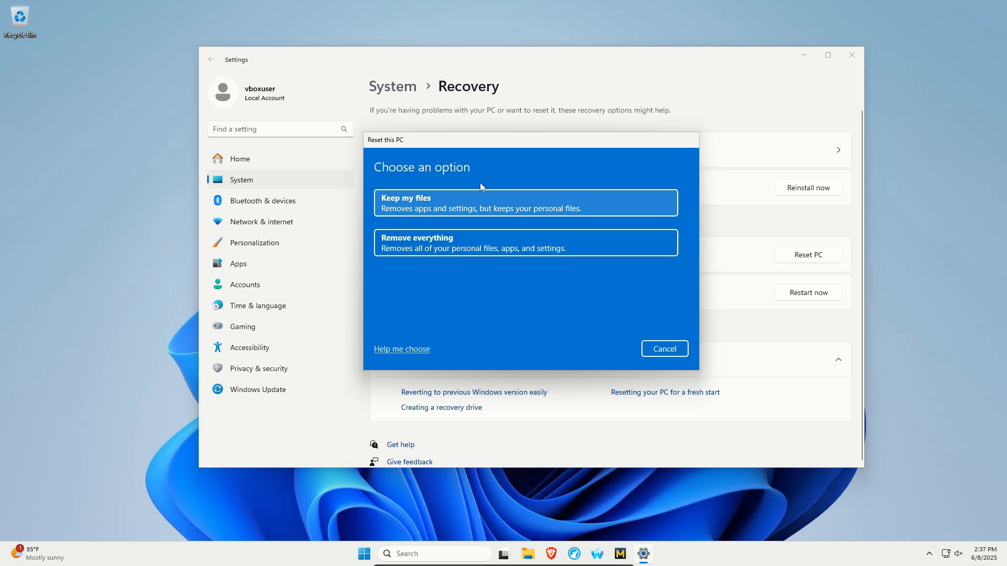
mouse_move(417, 208)
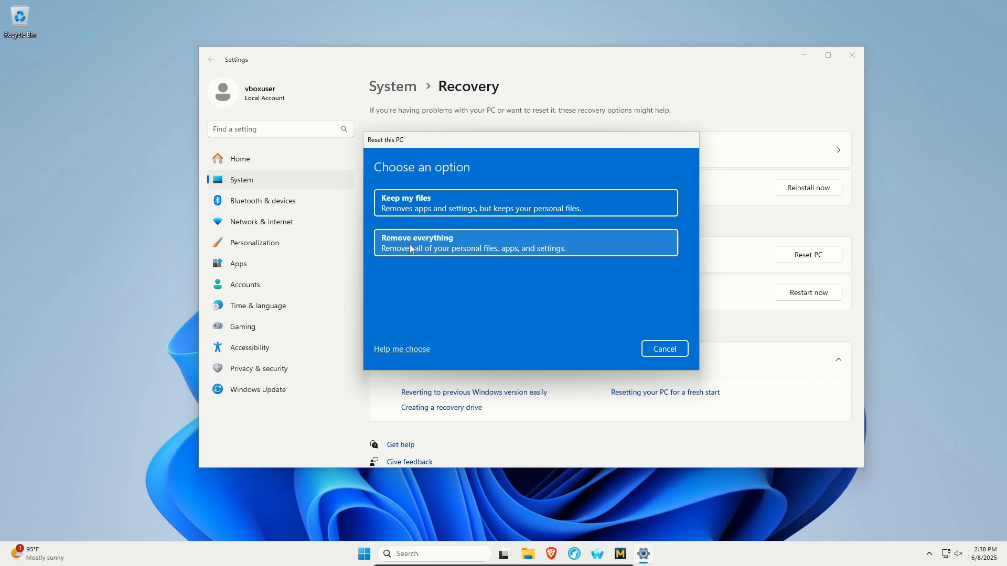
mouse_move(425, 258)
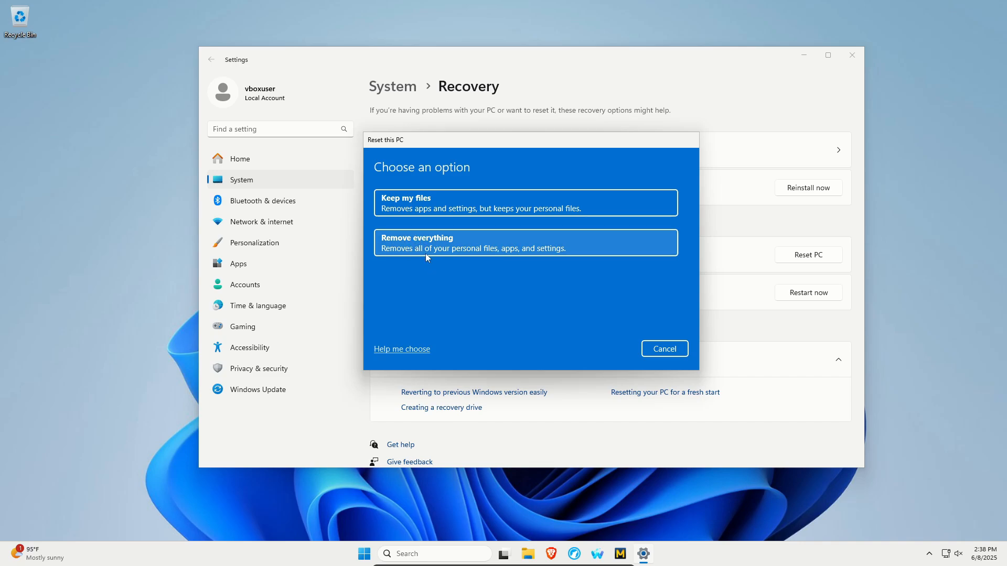
mouse_move(418, 265)
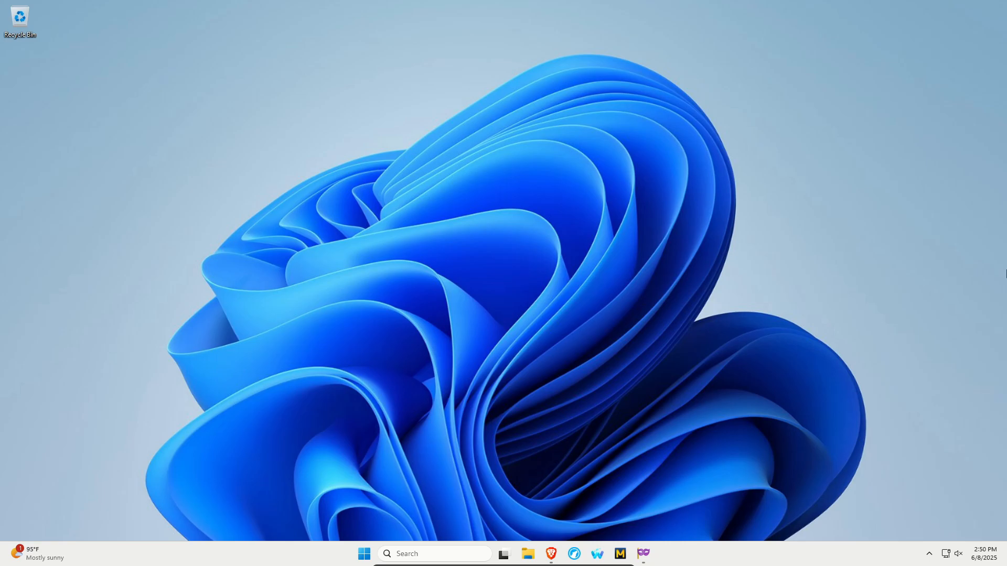
mouse_move(1001, 277)
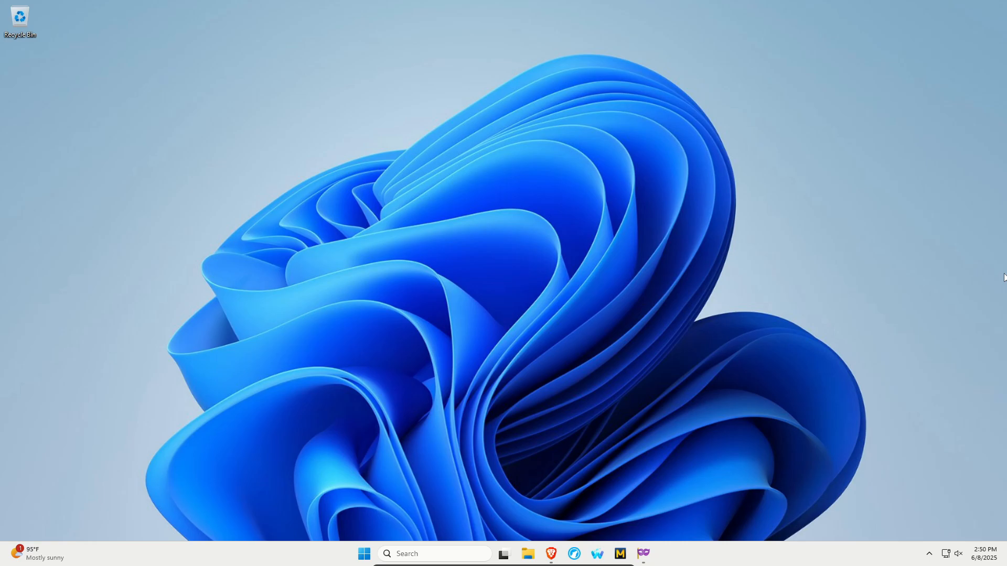
mouse_move(815, 221)
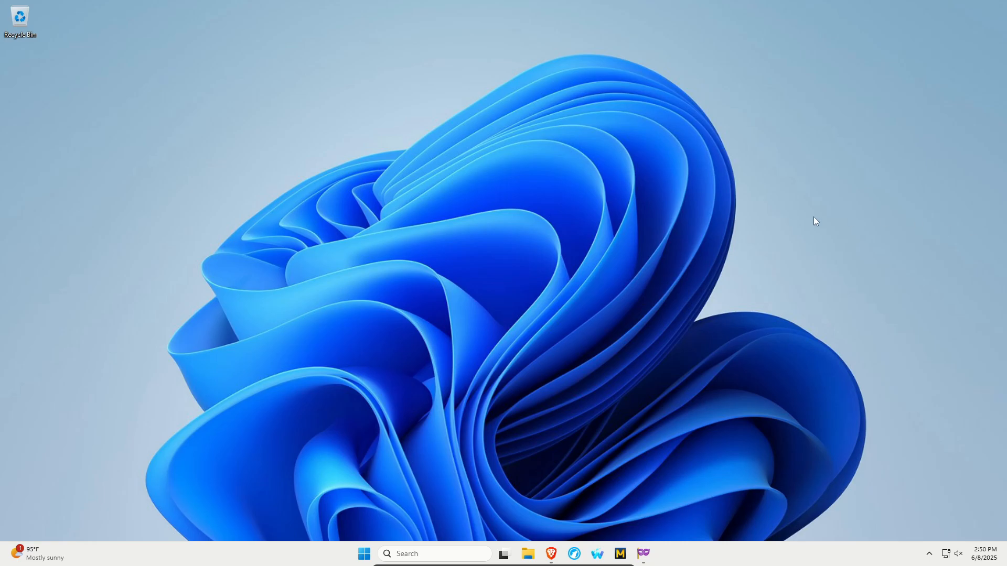
Search 'settings', go to Windows Update and check for updates, confirming the PC is up to date
type("settings")
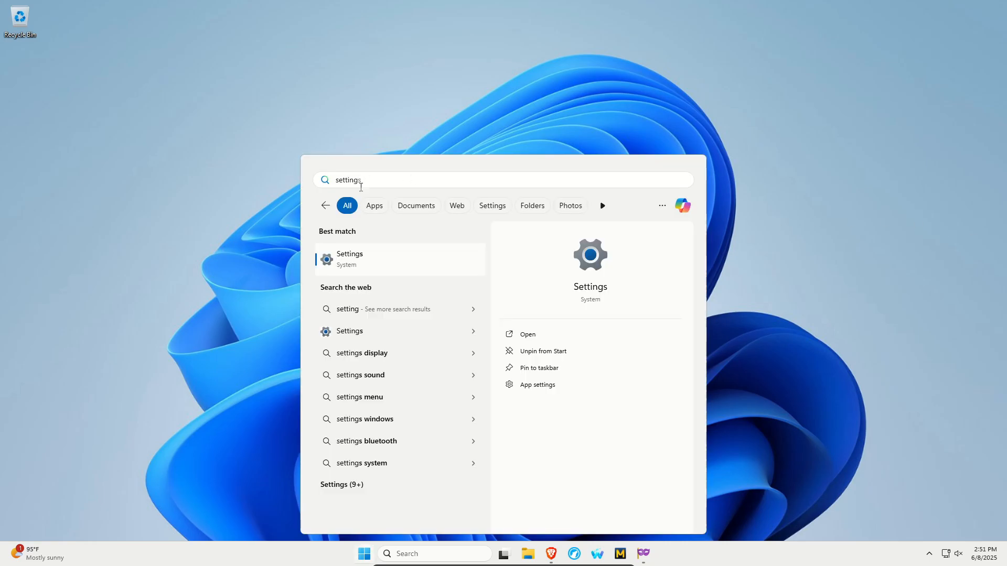
left_click(528, 333)
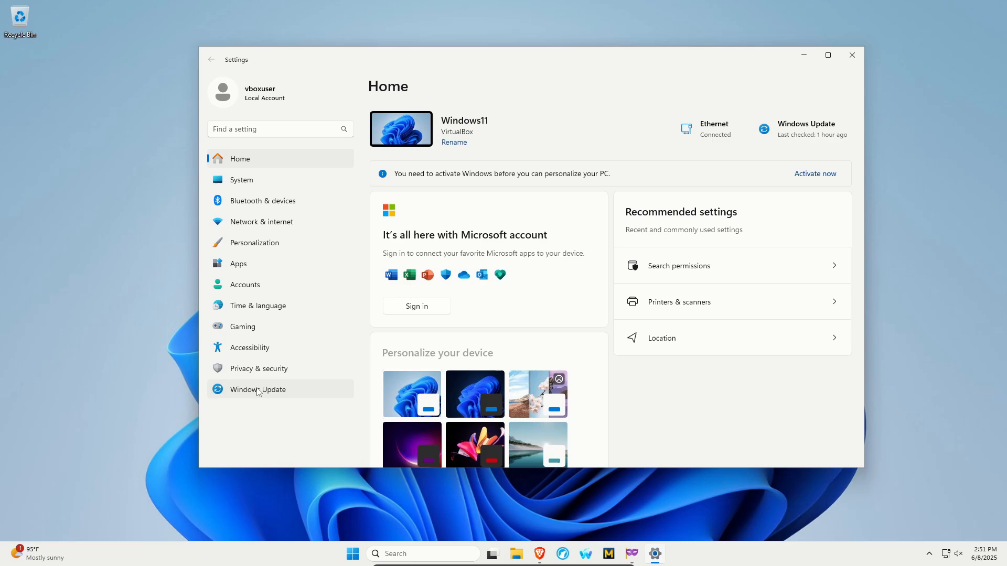
left_click(258, 389)
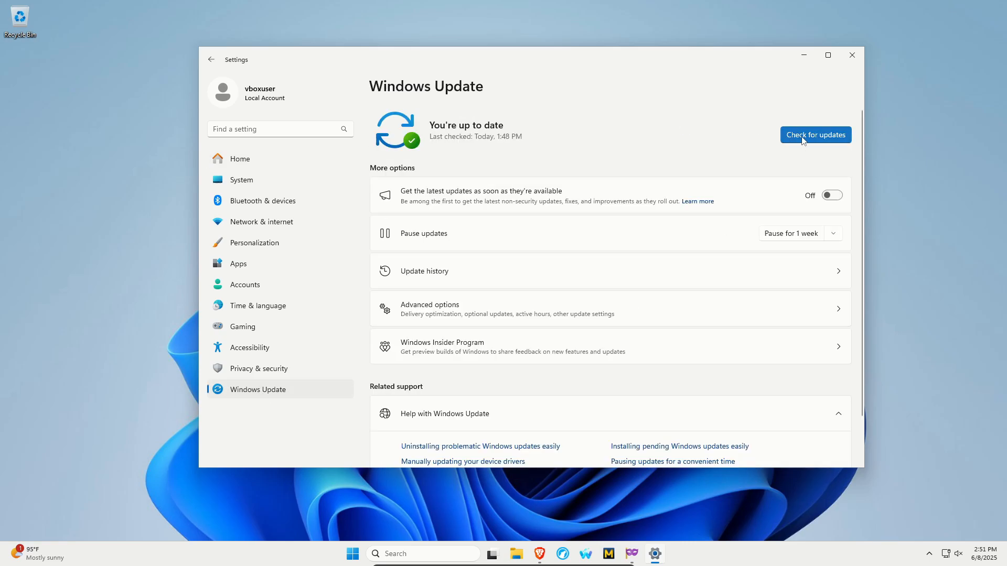
left_click(550, 554)
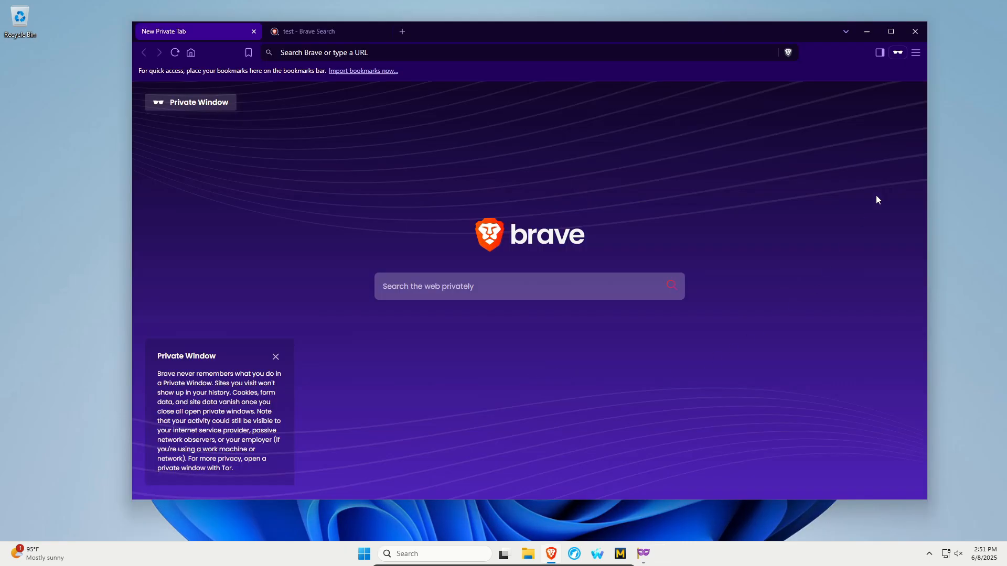
Show About Brave confirming version 1.79.119 on Chromium 137 is up to date
left_click(914, 52)
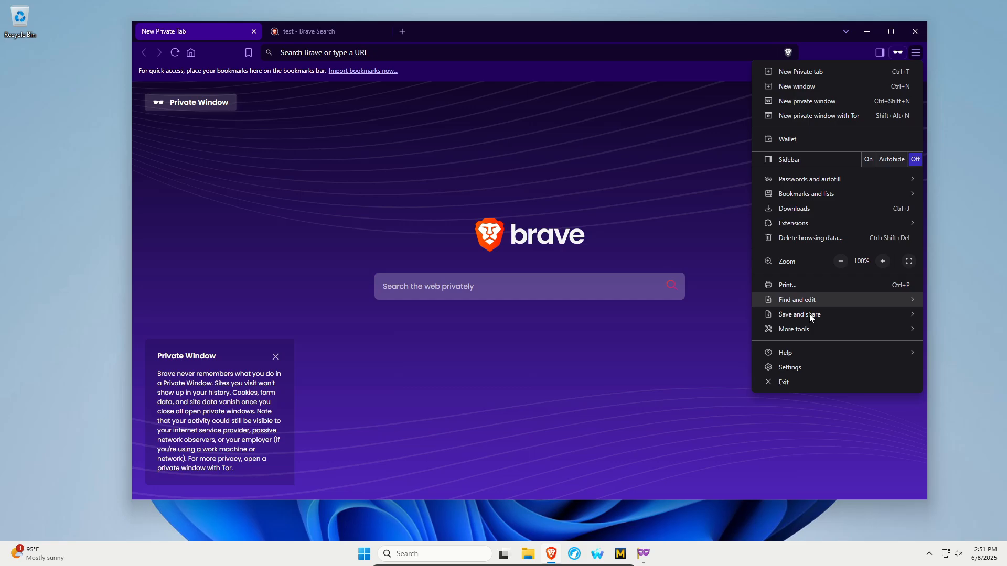
left_click(785, 285)
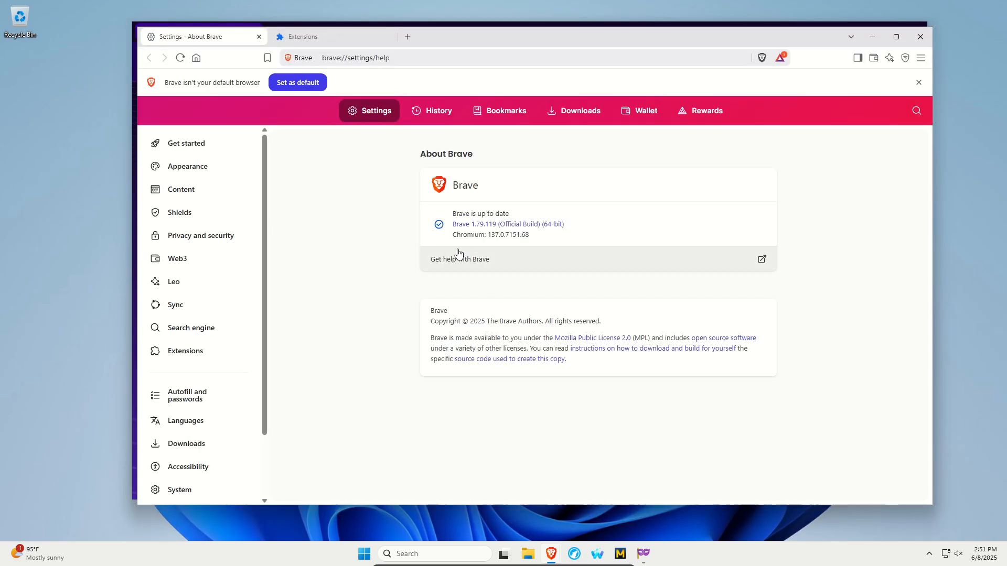
mouse_move(658, 244)
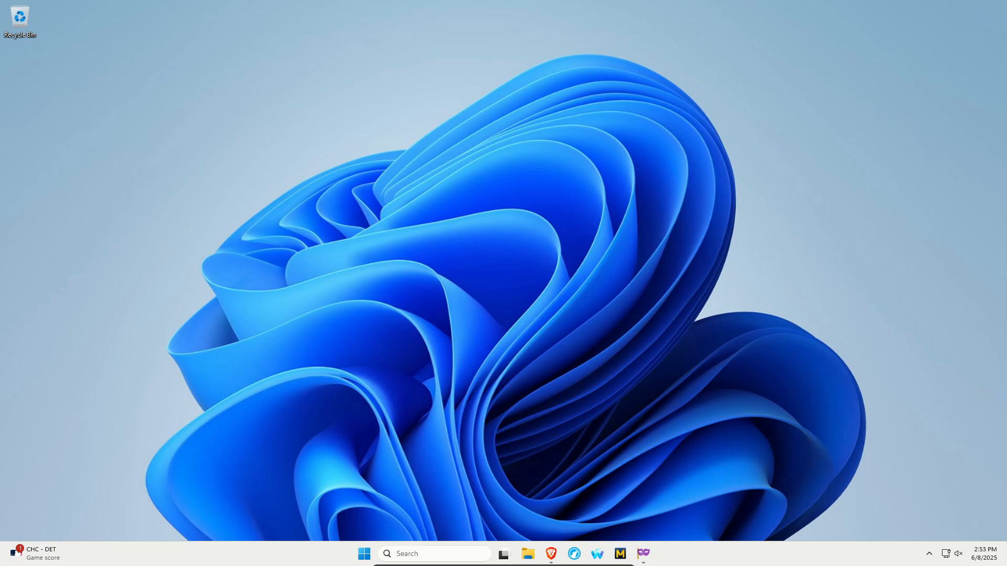
mouse_move(707, 201)
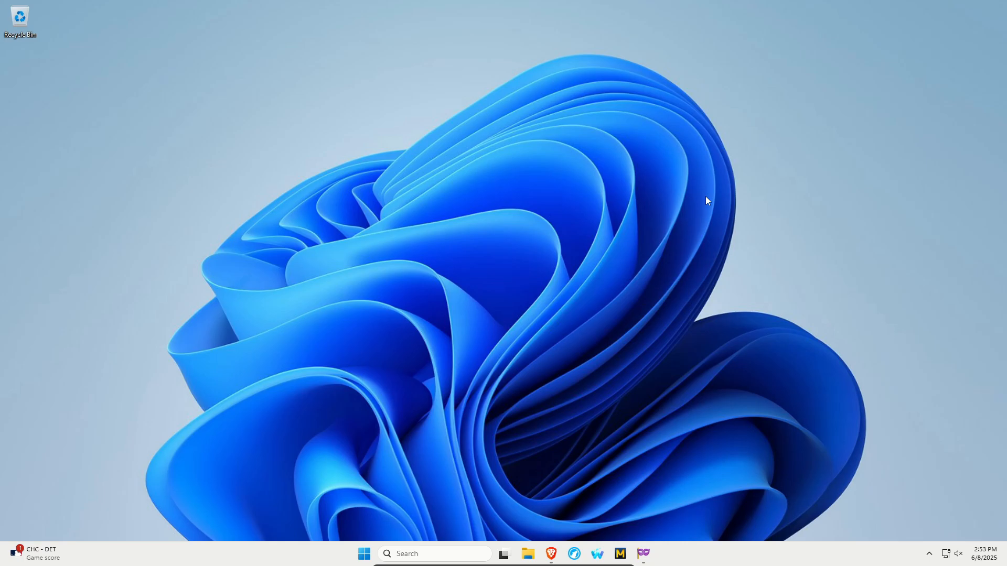
Restore the private Brave window from the taskbar
left_click(550, 554)
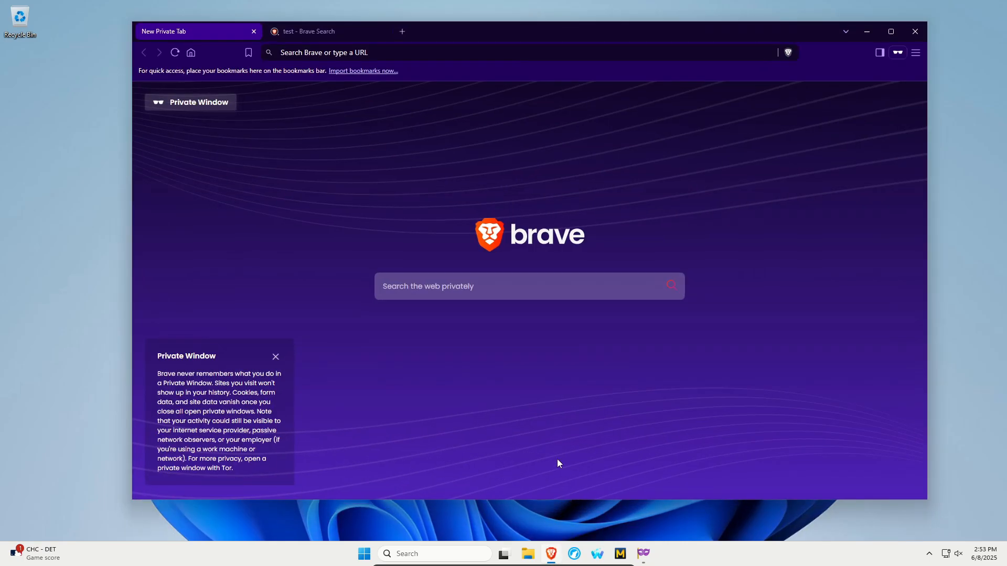
mouse_move(573, 430)
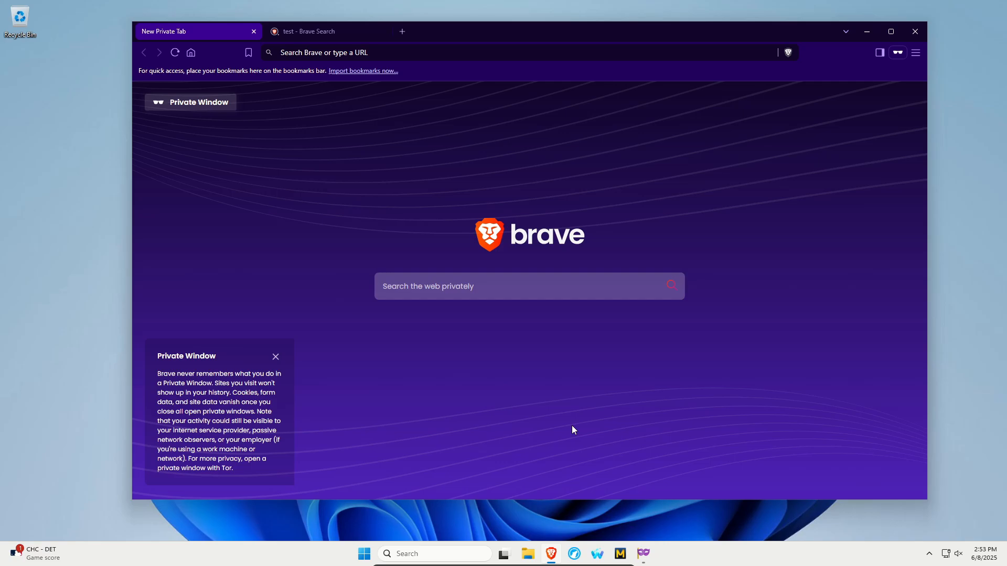
Switch to the 'test - Brave Search' results tab to show its Shields panel
left_click(787, 53)
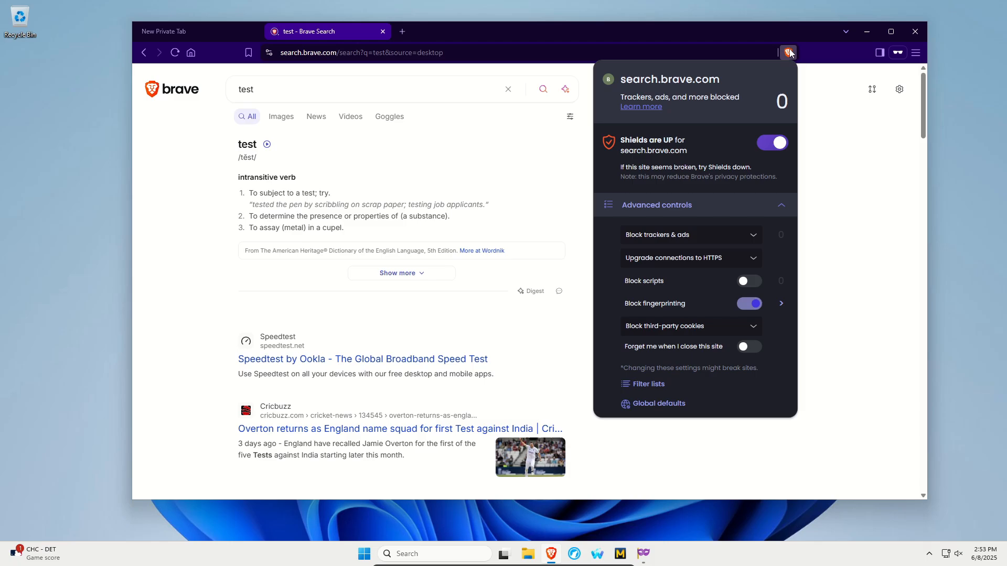
mouse_move(635, 234)
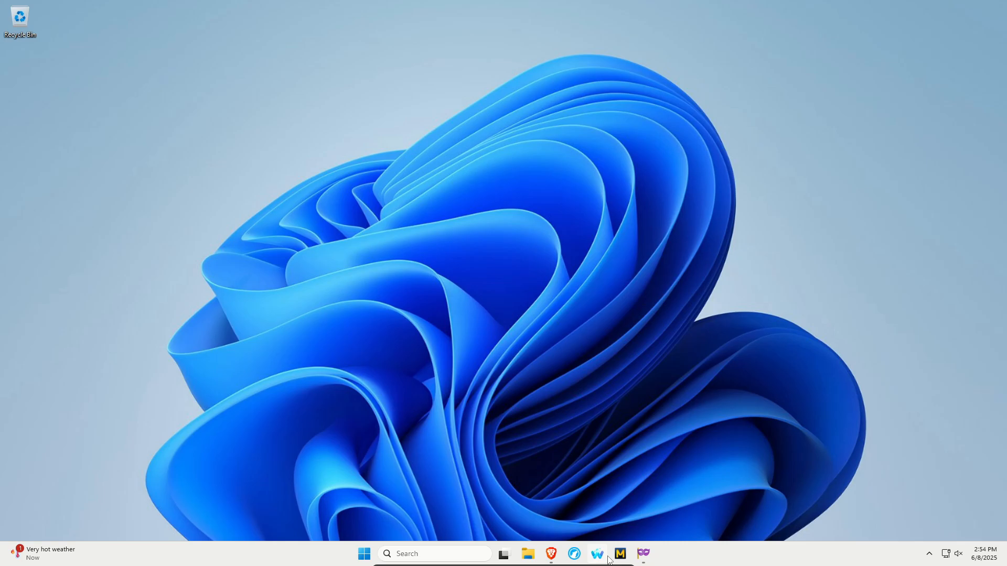
mouse_move(634, 424)
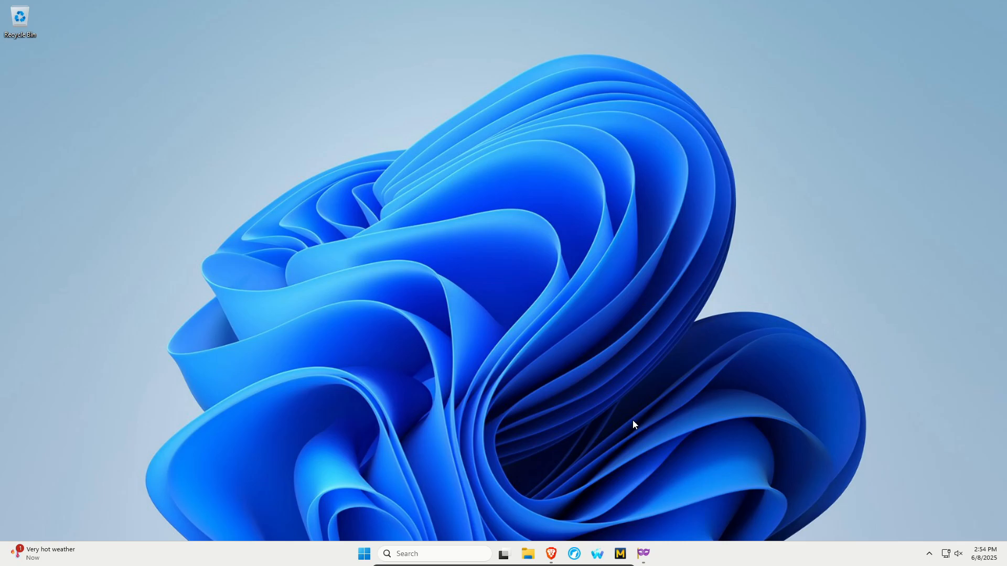
mouse_move(345, 546)
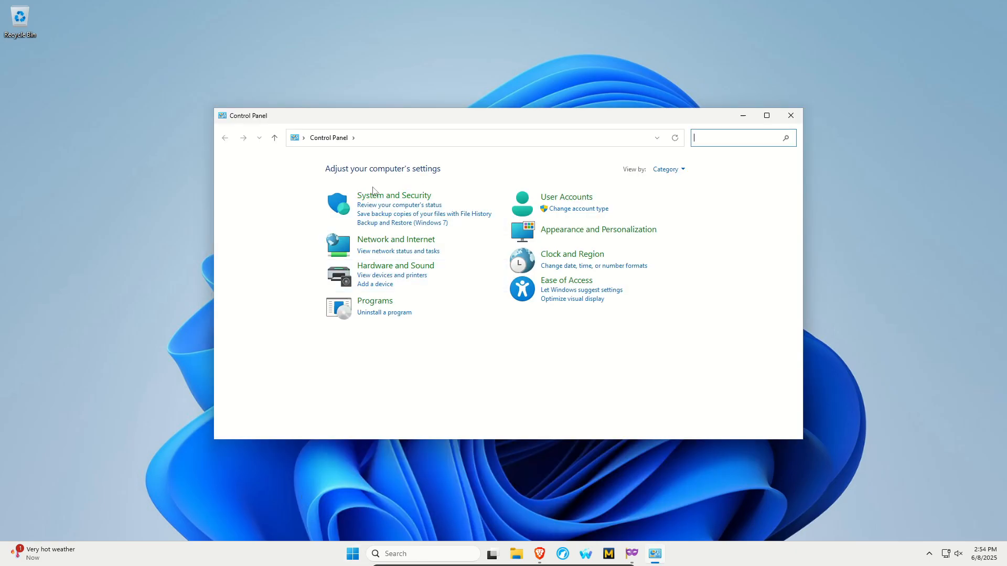
Go into System and Security to reveal the Device Encryption tool
left_click(393, 195)
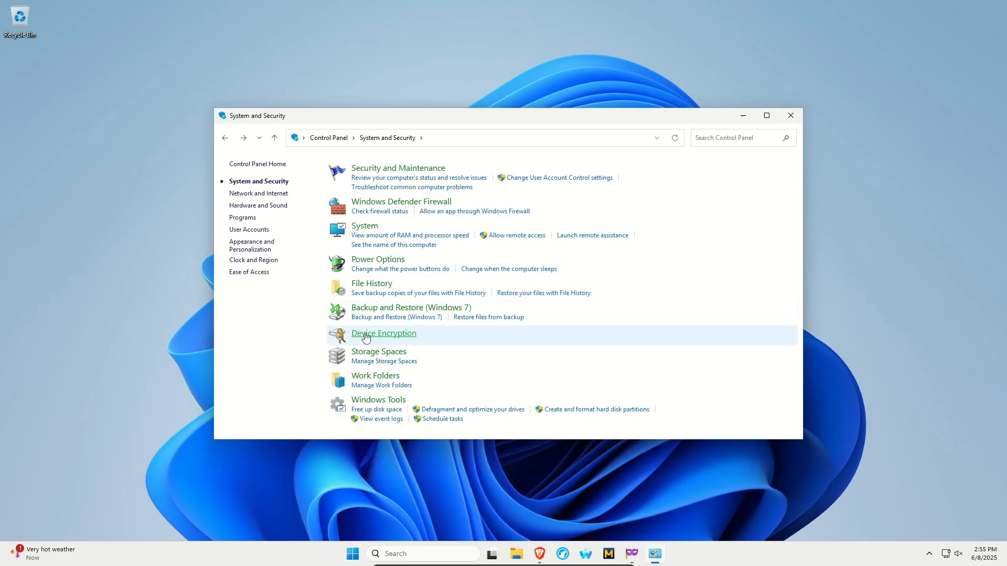
mouse_move(384, 333)
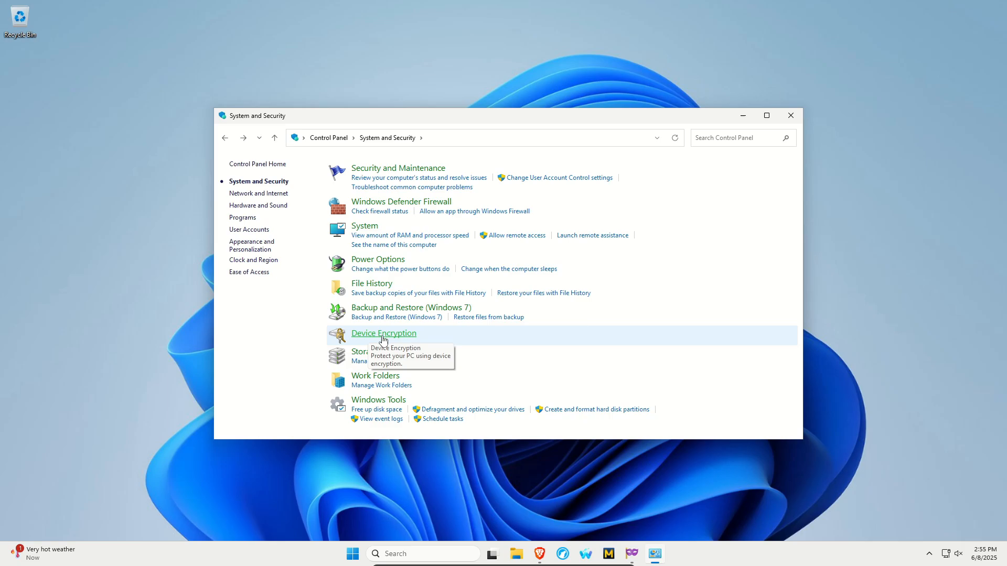
mouse_move(382, 340)
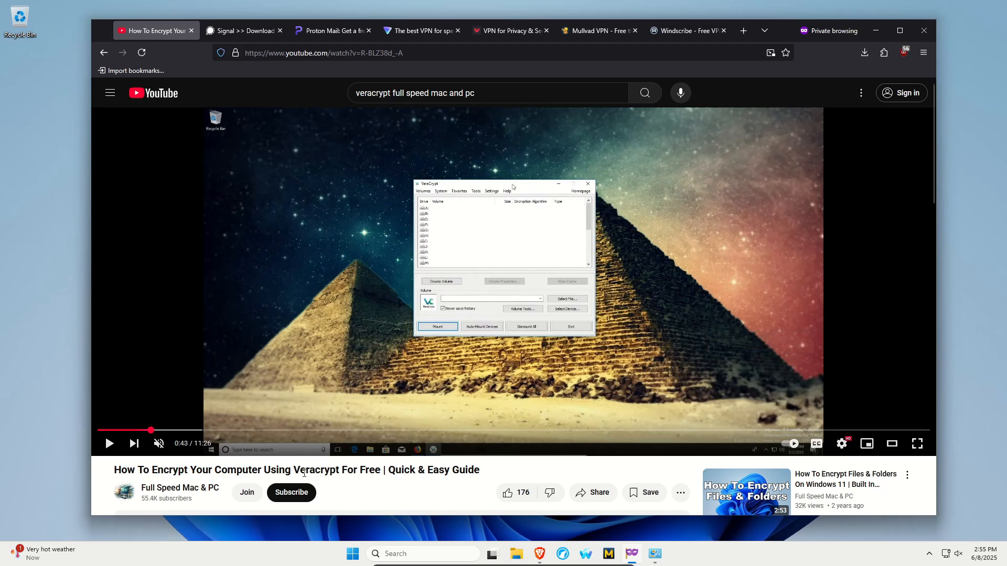
Flip through the Signal, Proton Mail, Proton VPN, Mullvad and Windscribe tabs
left_click(244, 31)
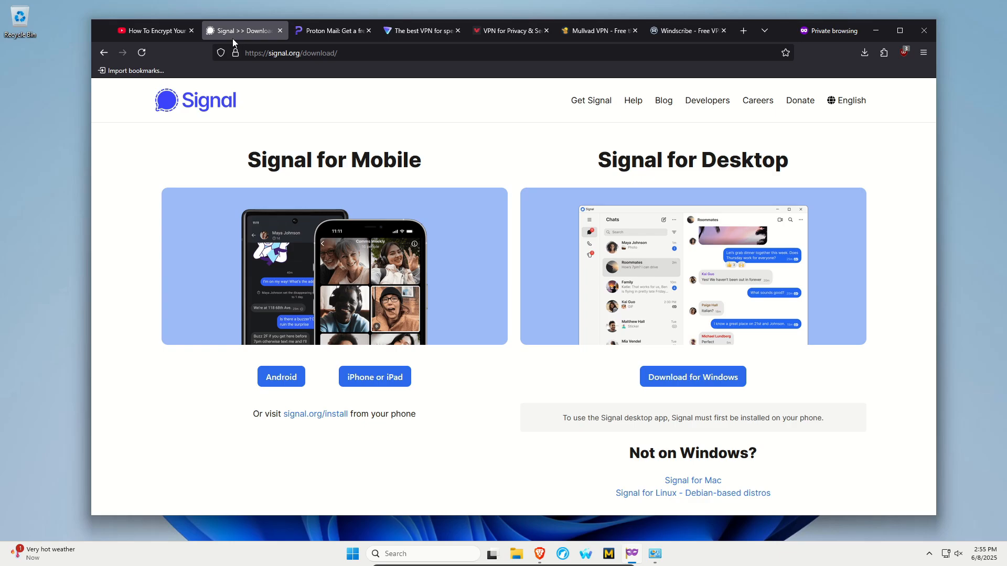
mouse_move(217, 117)
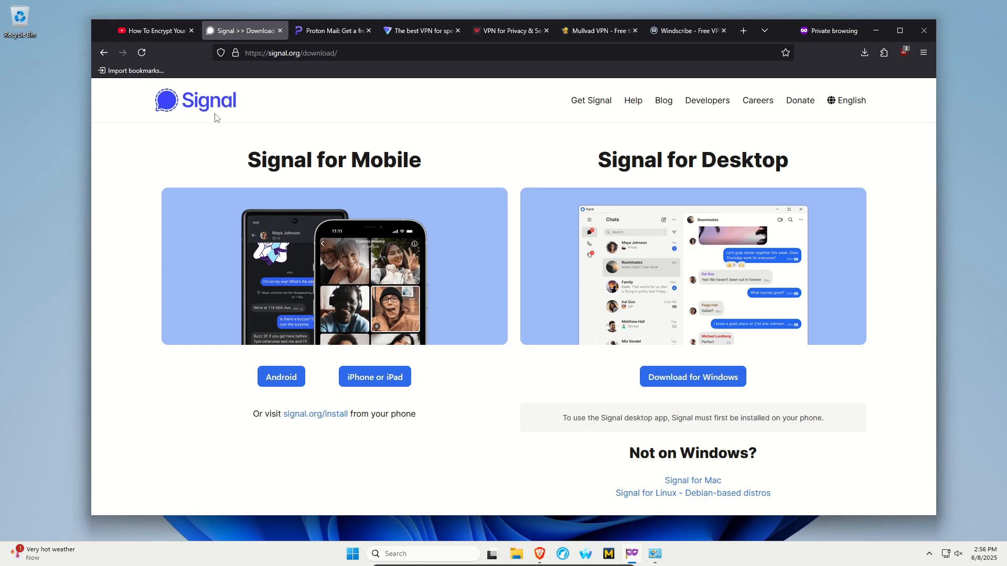
left_click(329, 30)
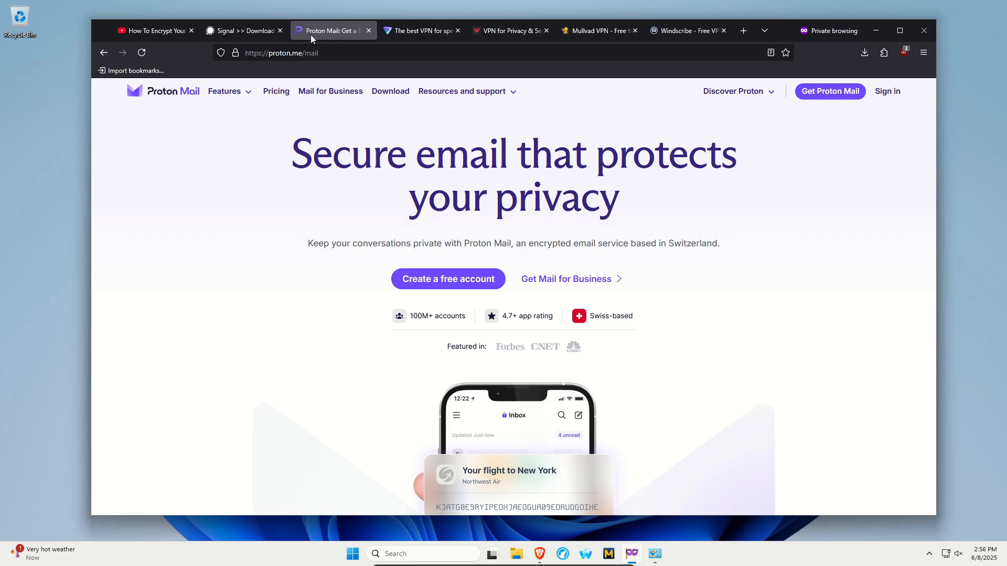
mouse_move(417, 30)
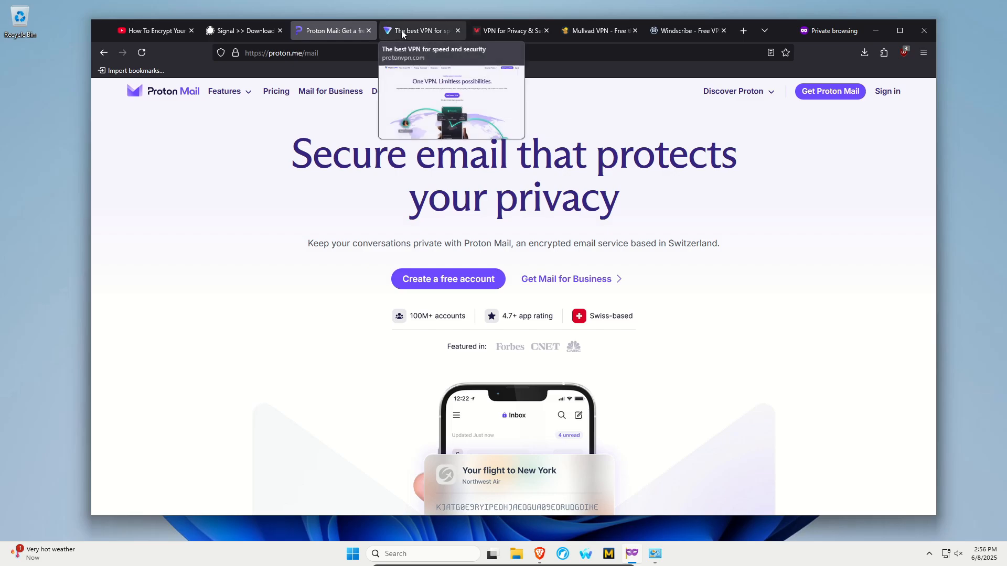
left_click(421, 30)
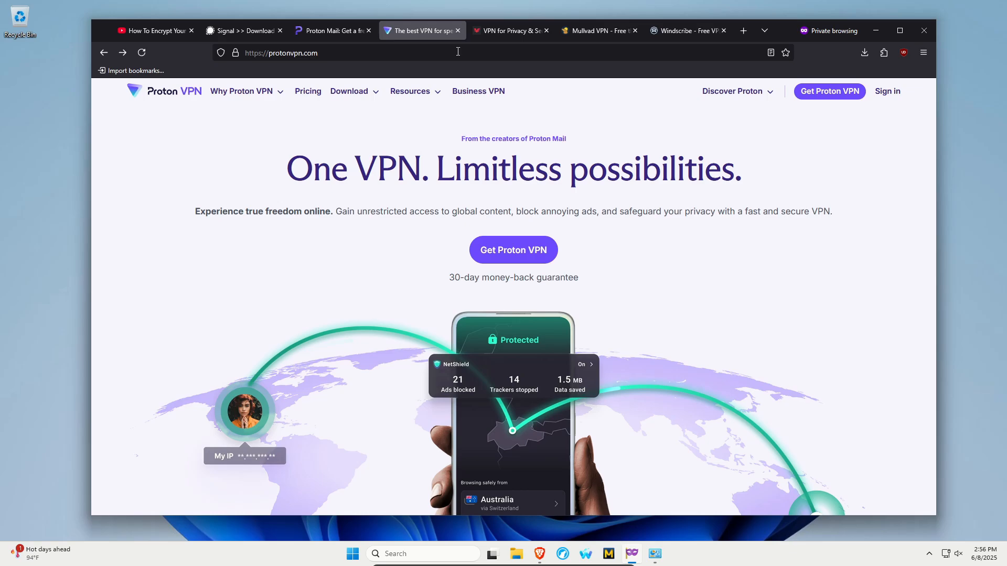
left_click(597, 30)
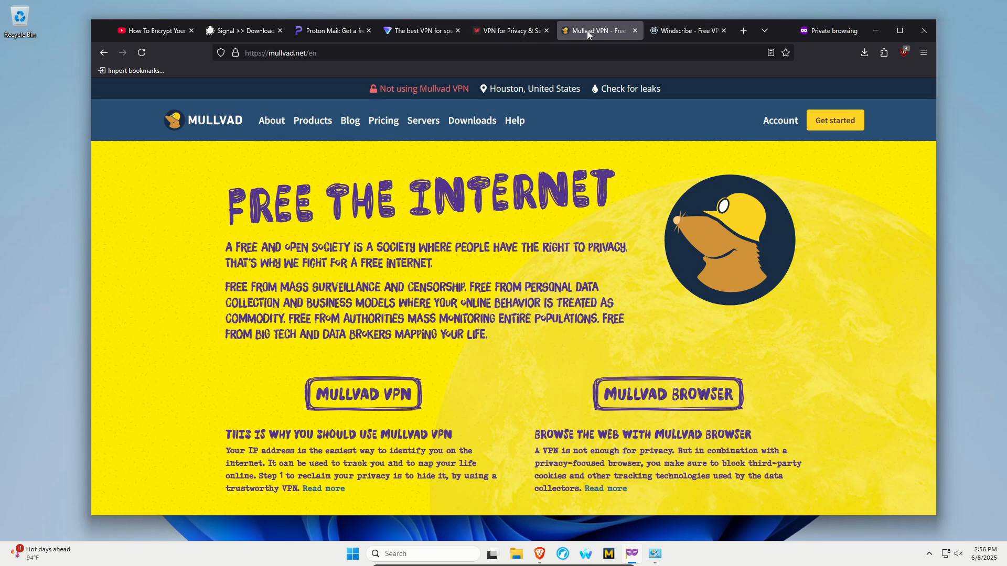
left_click(684, 30)
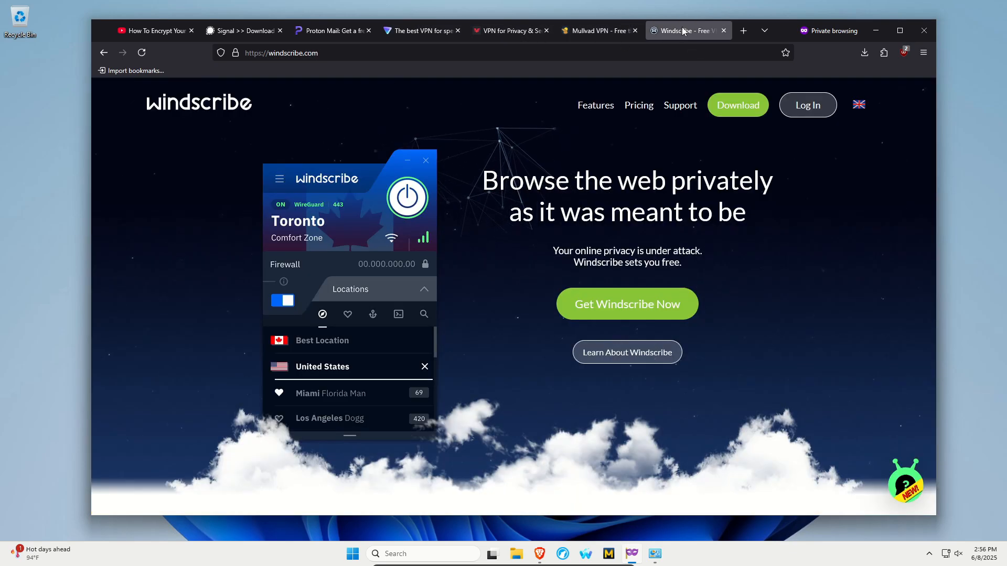